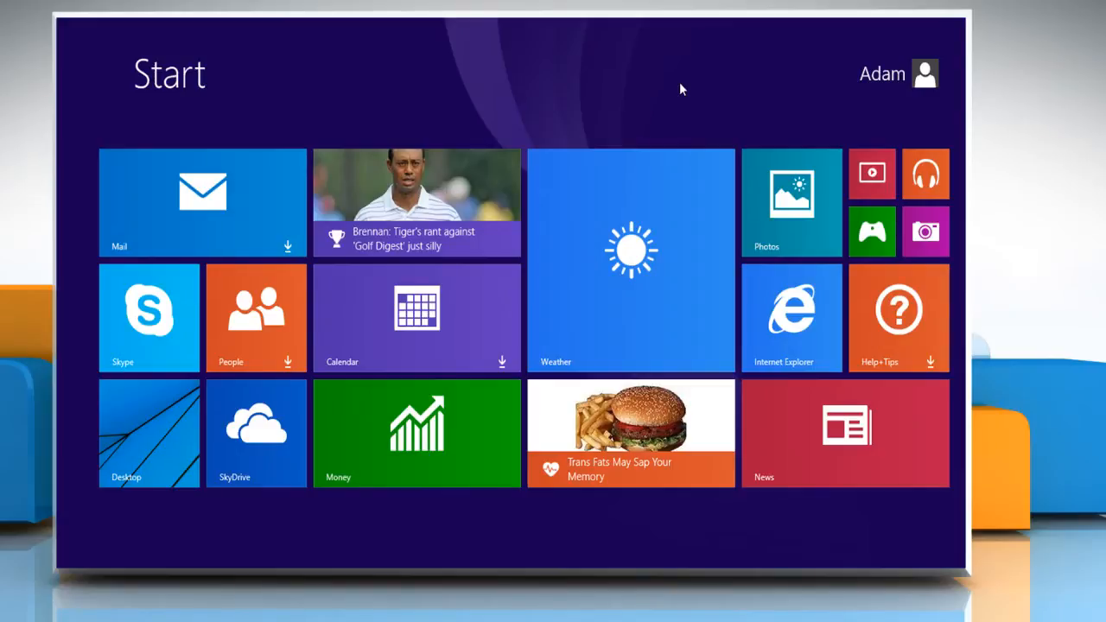
Step: Search the Start screen for 'app troubleshooter' and bring up the Bing web results
type("app troubleshooter")
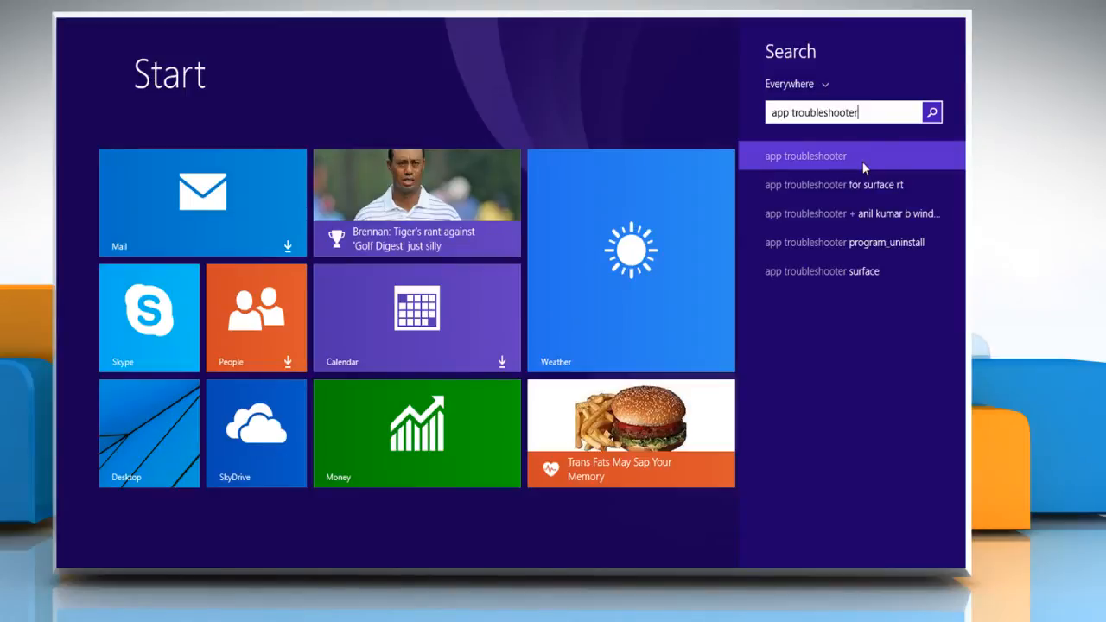
left_click(805, 156)
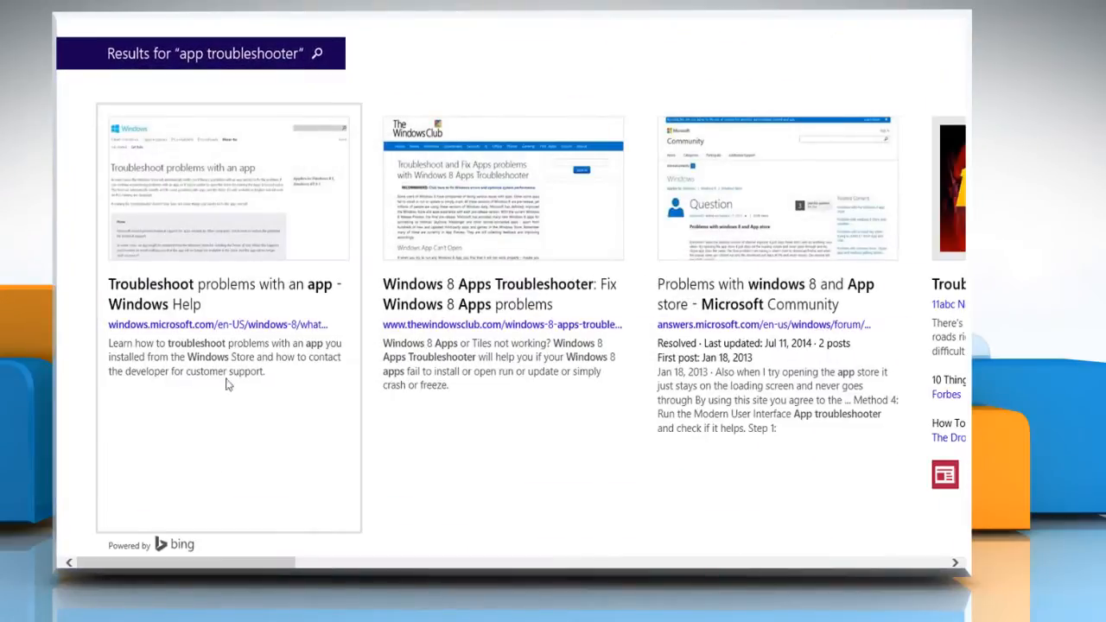
mouse_move(325, 255)
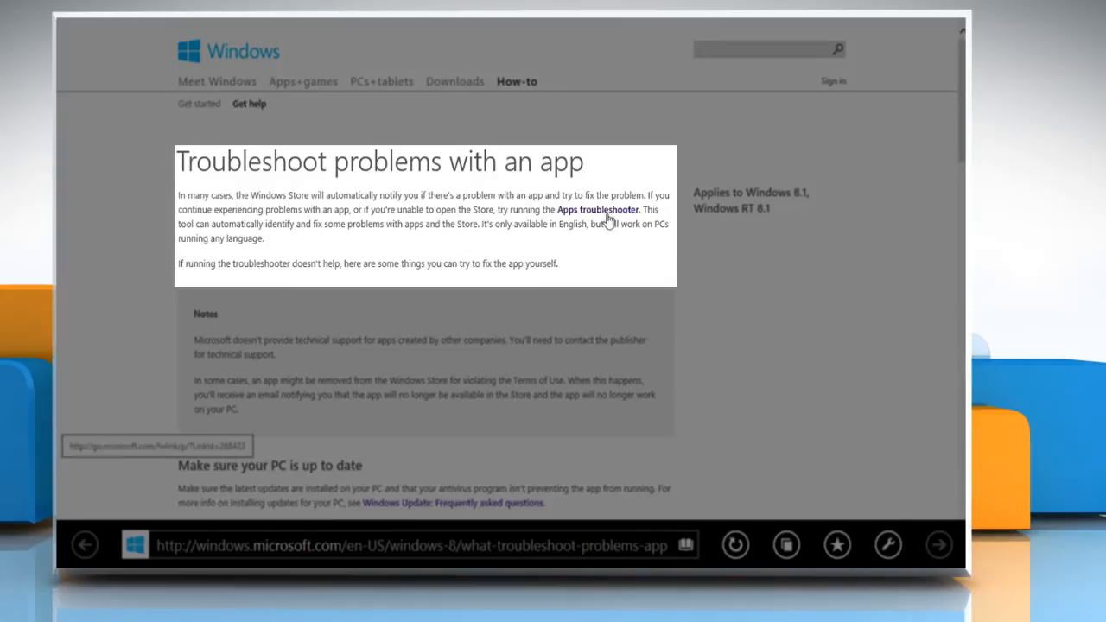
Step: Launch the Windows Store Apps troubleshooter from Microsoft's troubleshooting help page
left_click(598, 209)
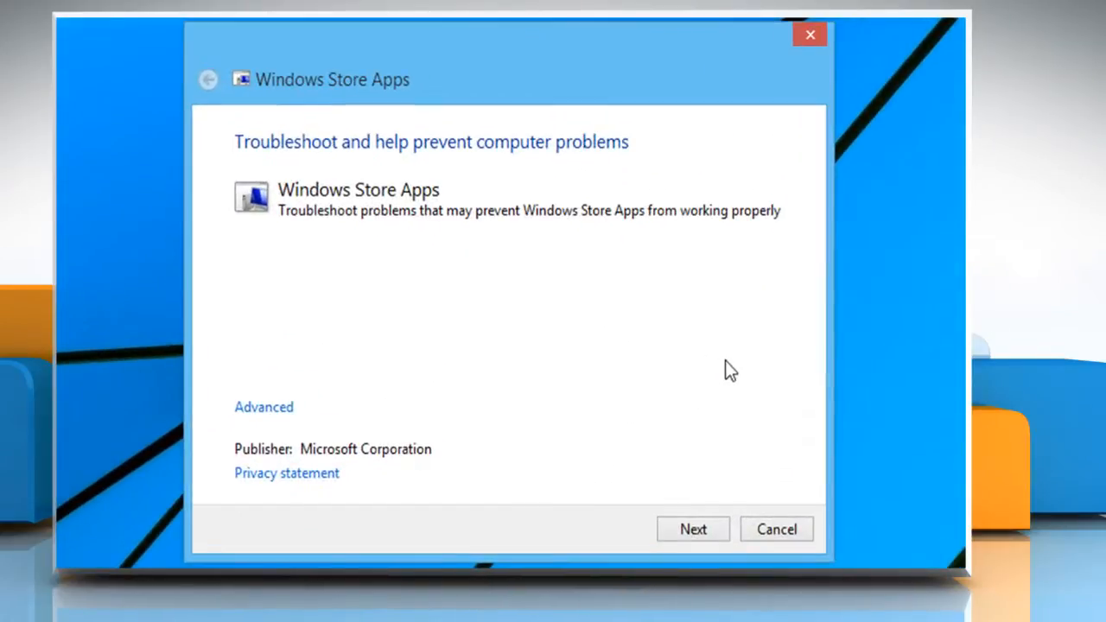
mouse_move(694, 529)
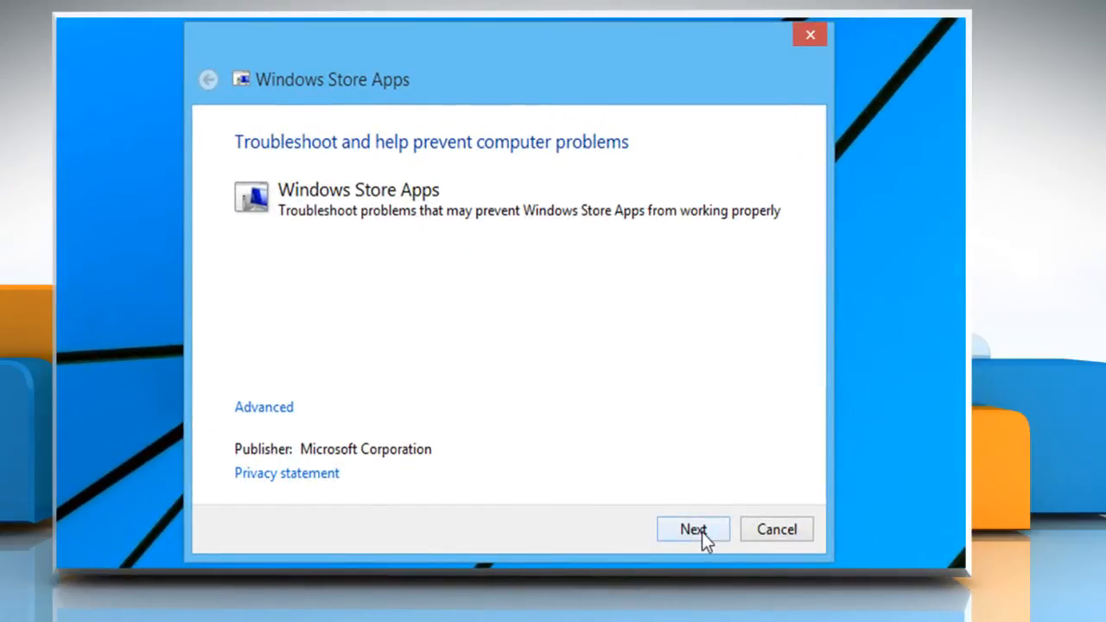
Step: Run the Store Apps troubleshooter past the 'Microsoft account required' notice and close it
left_click(692, 529)
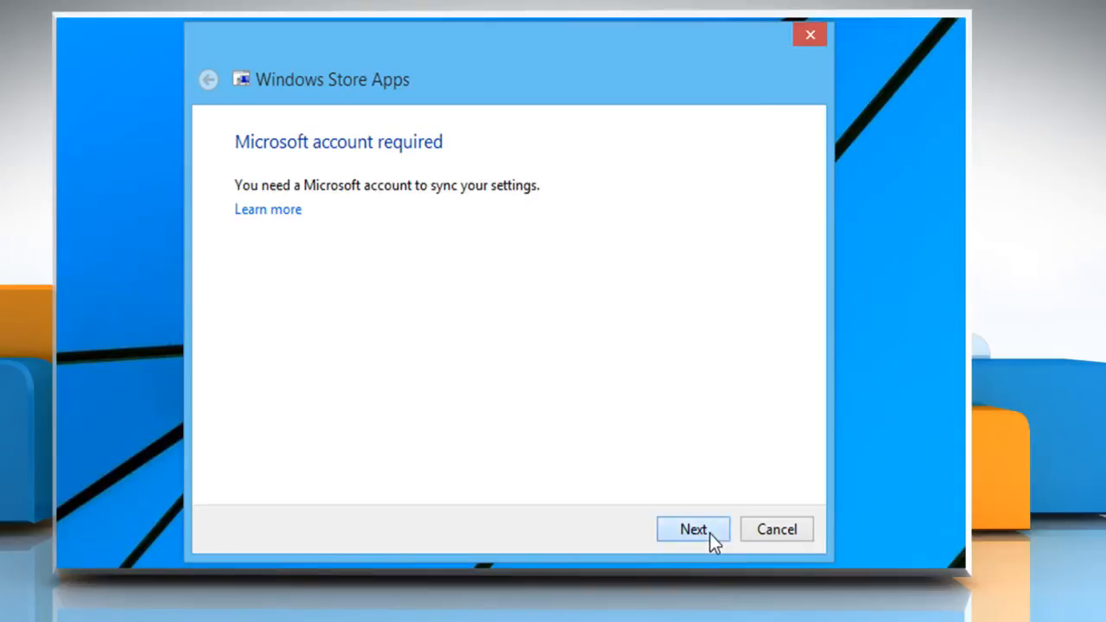
left_click(693, 529)
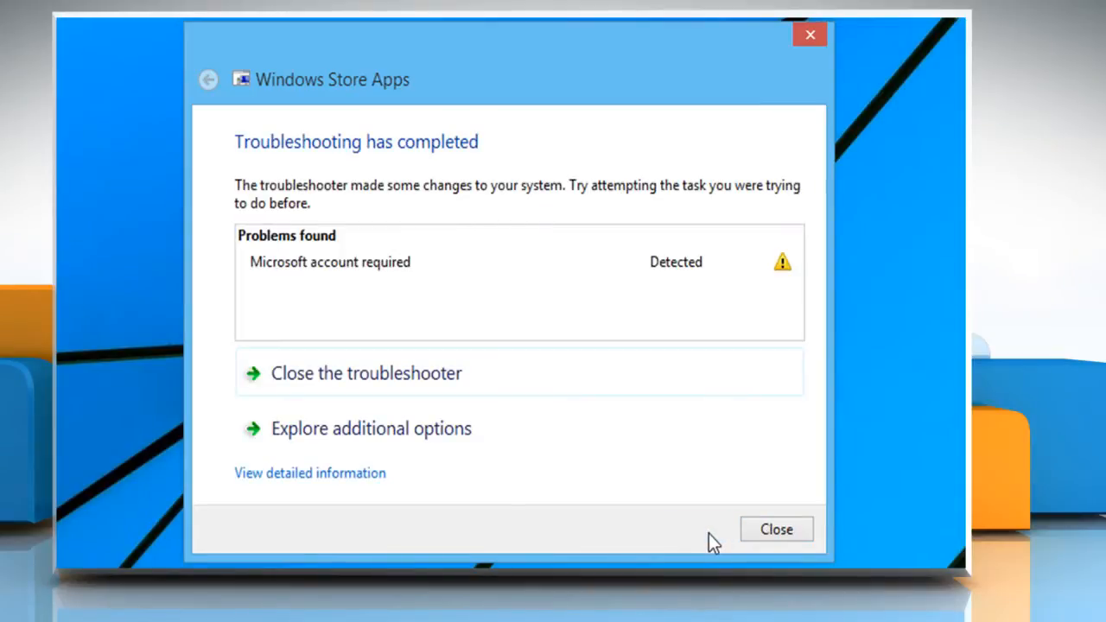
mouse_move(326, 277)
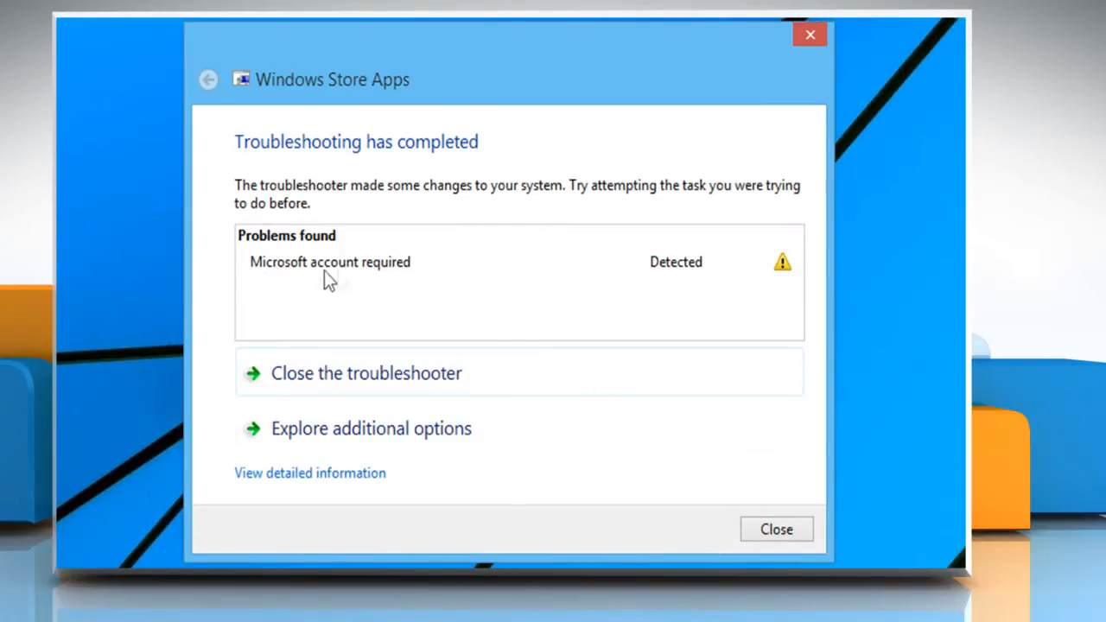
mouse_move(418, 283)
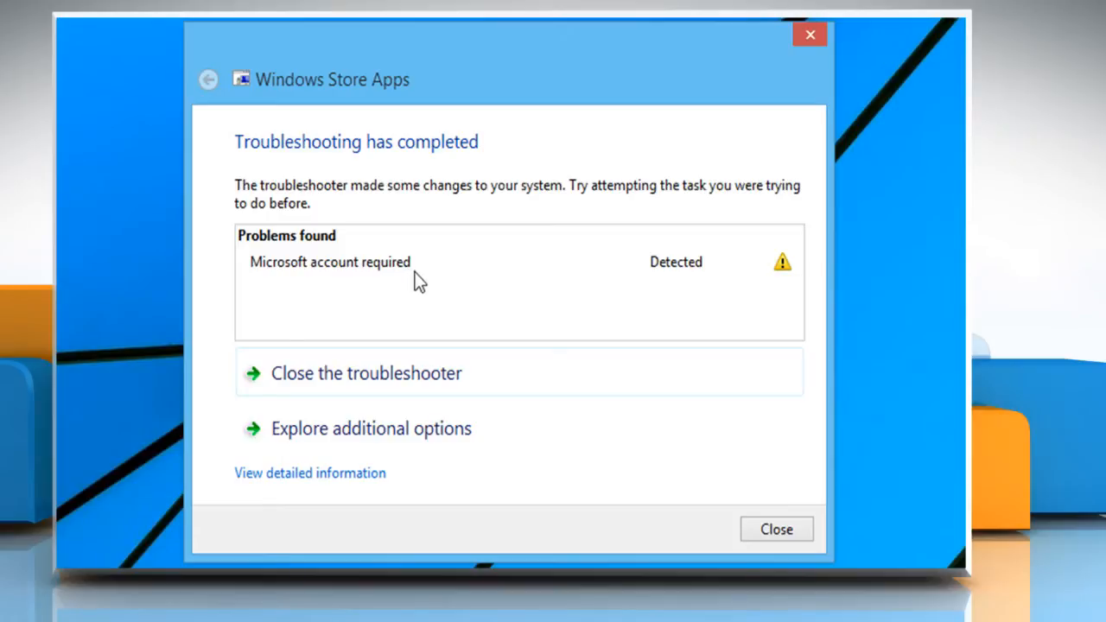
mouse_move(759, 536)
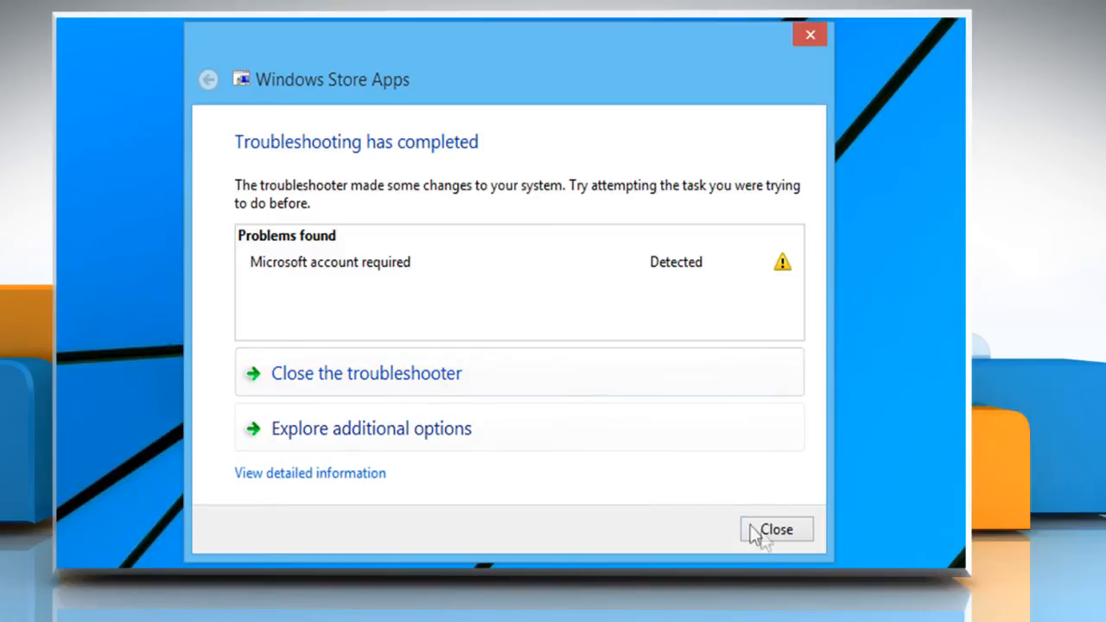
left_click(777, 529)
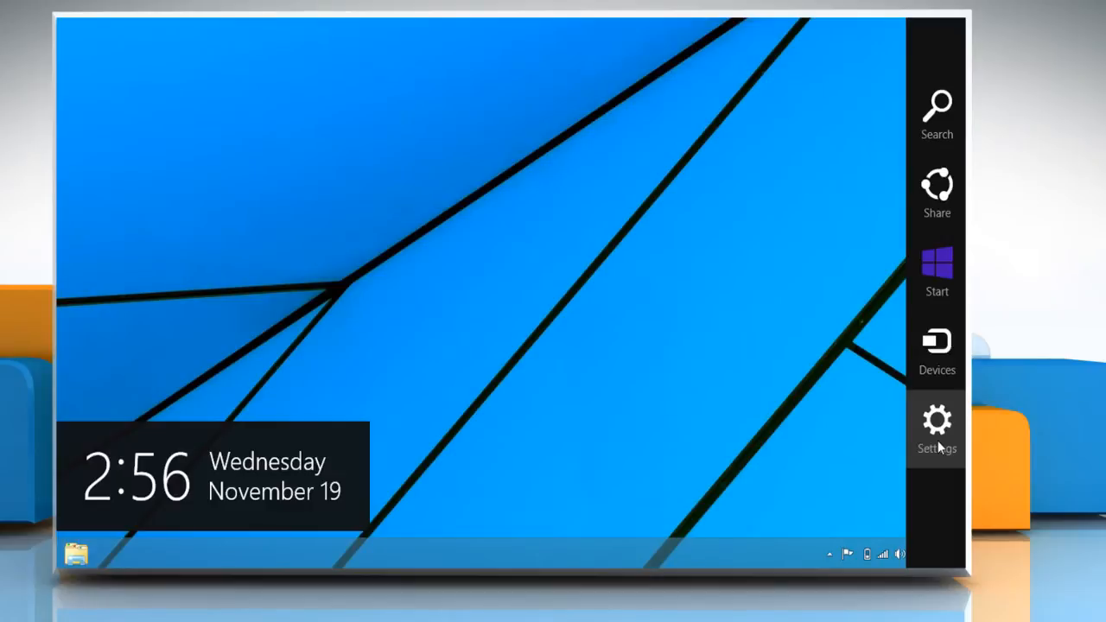
Step: Reach PC settings > Accounts and start 'Connect to a Microsoft account'
left_click(936, 420)
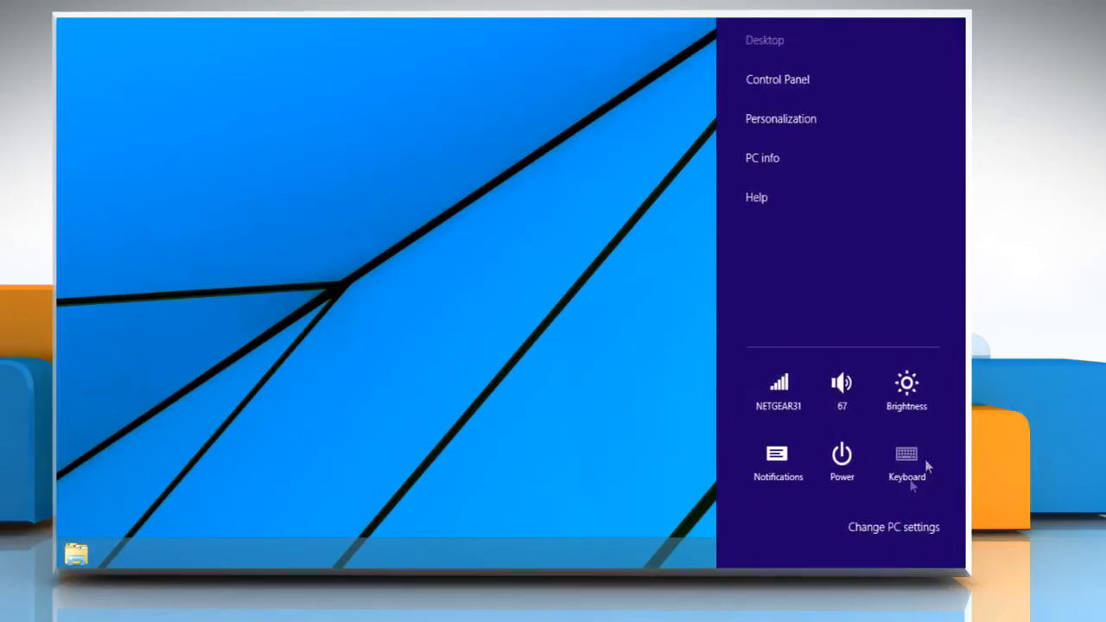
left_click(891, 525)
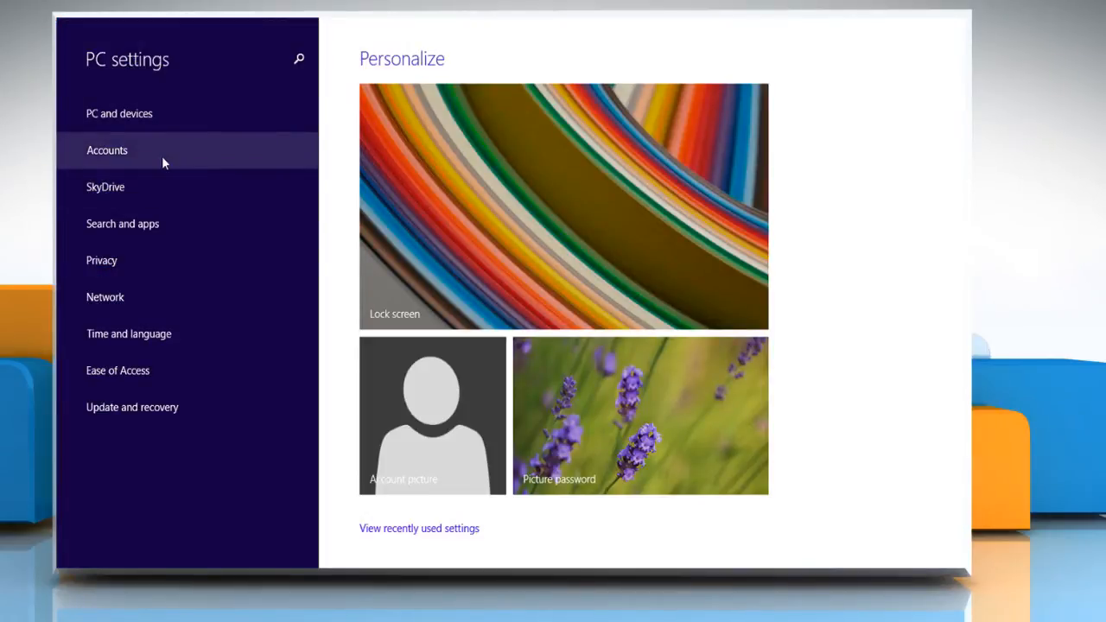
left_click(107, 149)
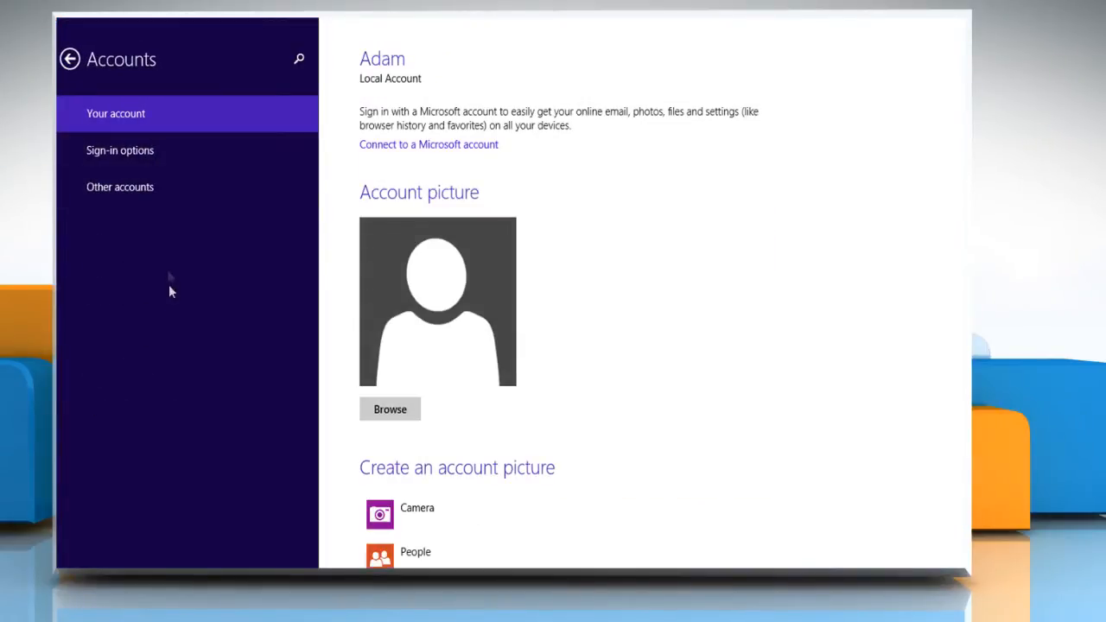
mouse_move(445, 152)
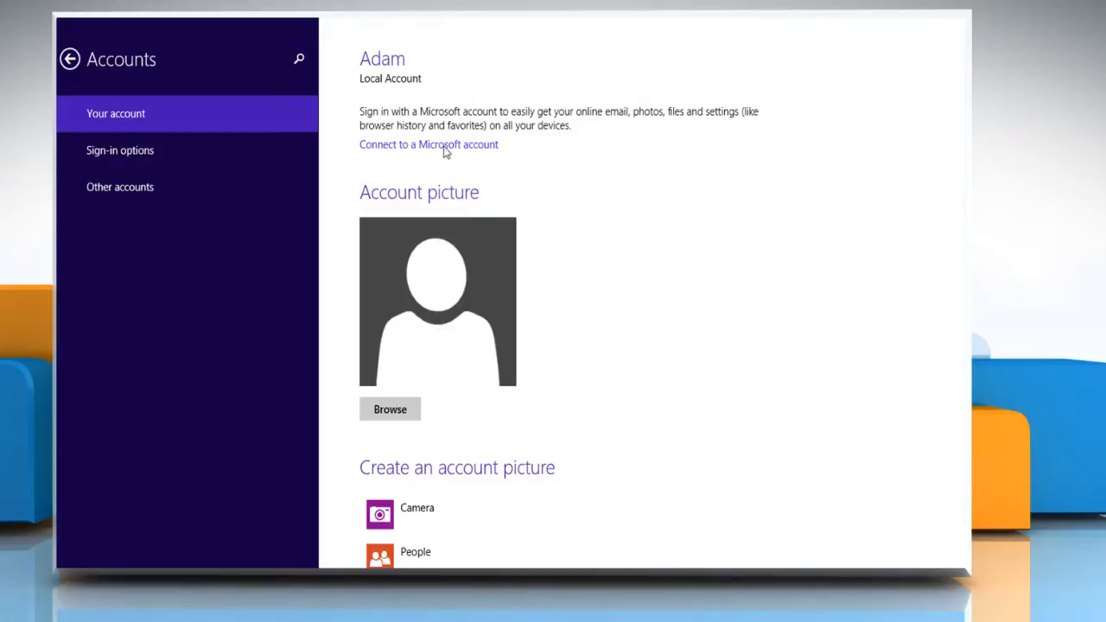
left_click(428, 145)
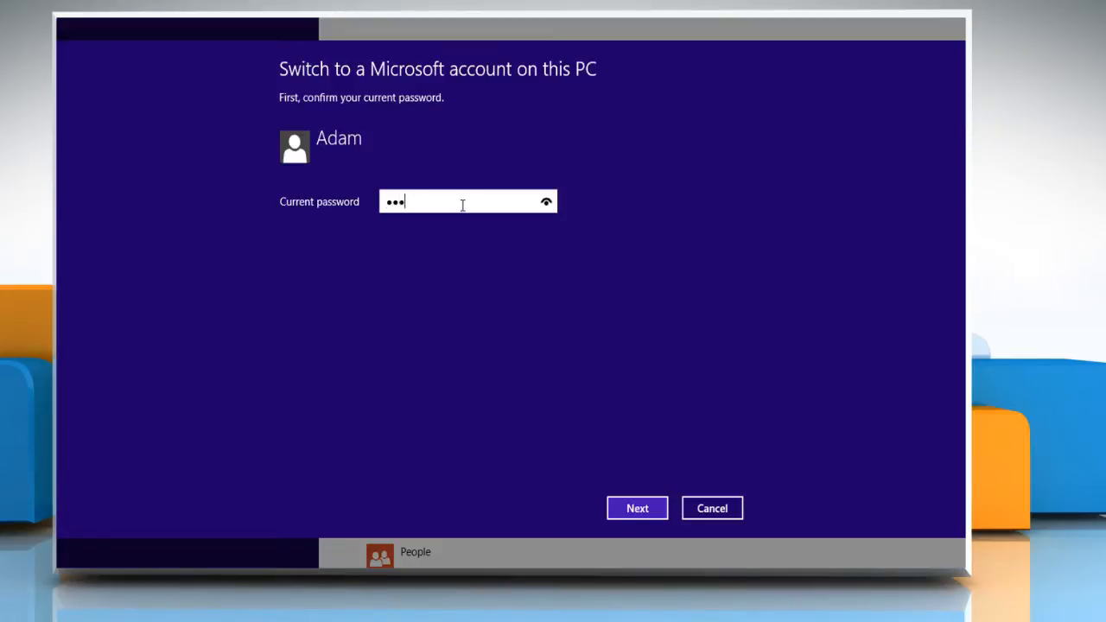
Step: Confirm the current password, sign in with the Microsoft account and verify it via text-message code
type("password")
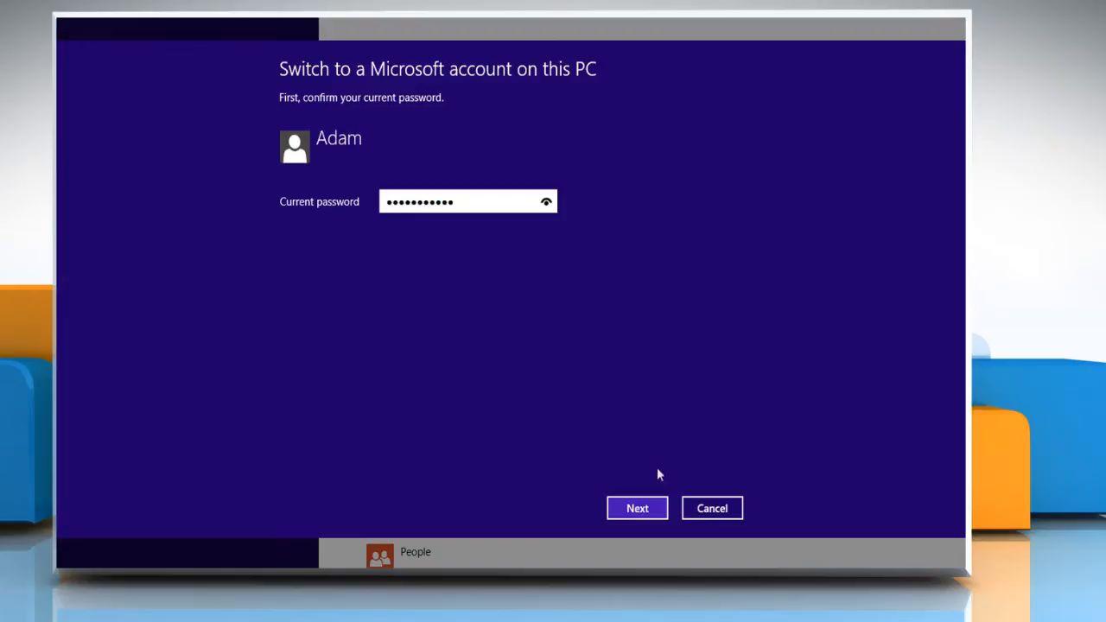
left_click(636, 508)
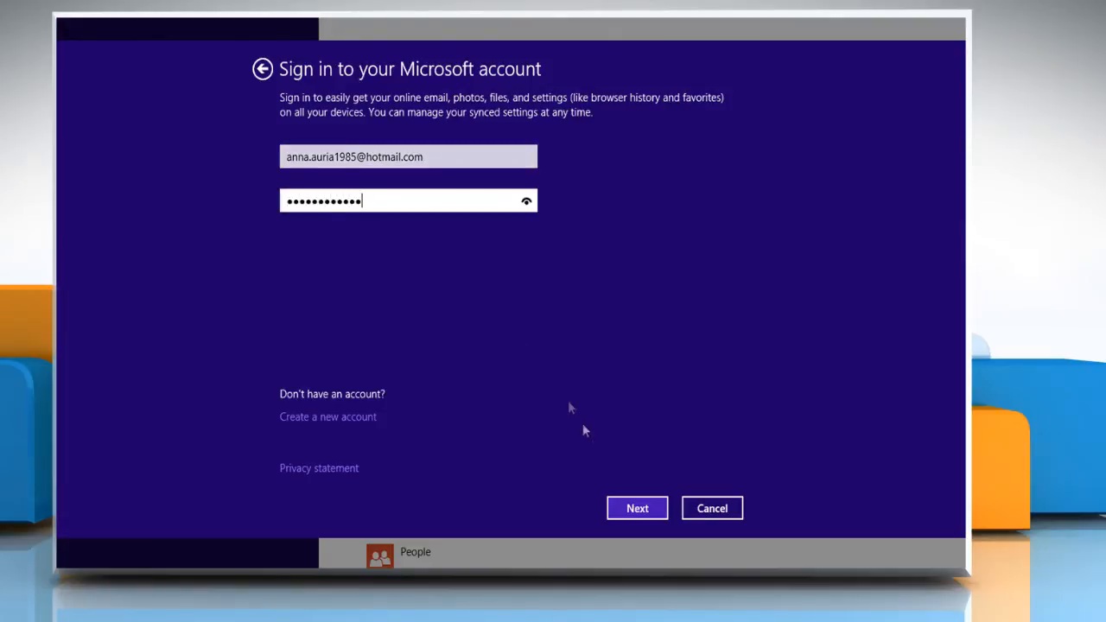
left_click(636, 509)
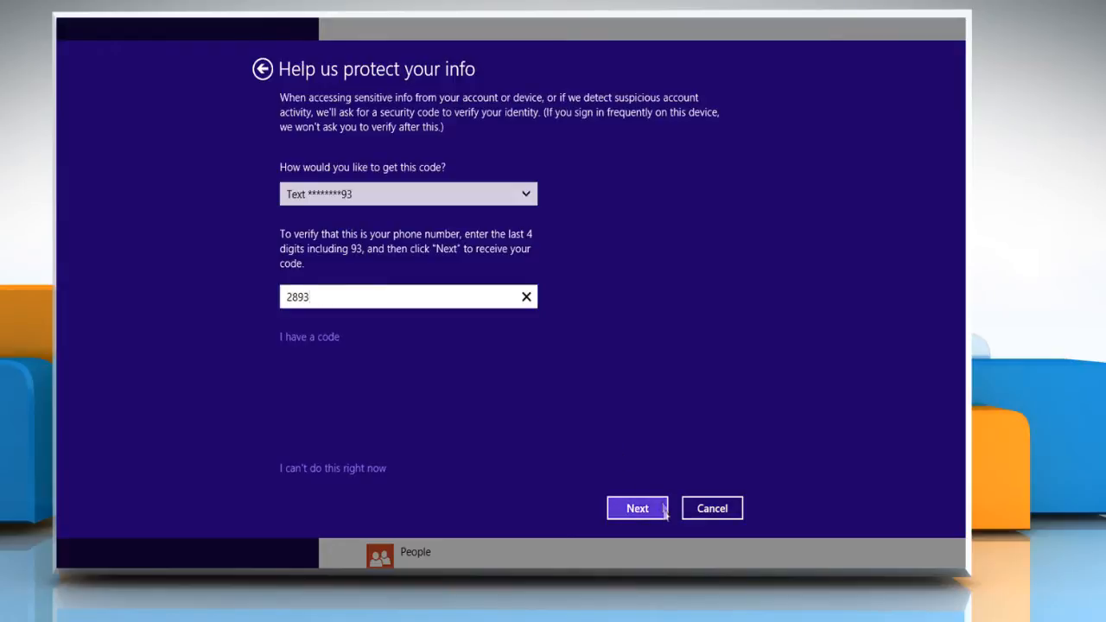
left_click(636, 508)
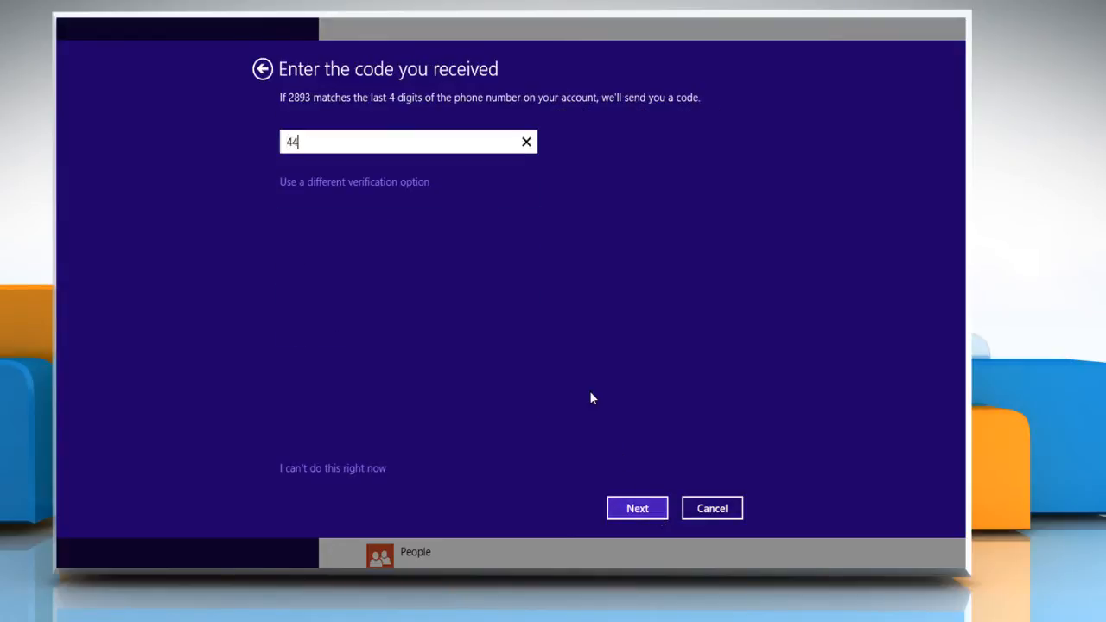
left_click(636, 509)
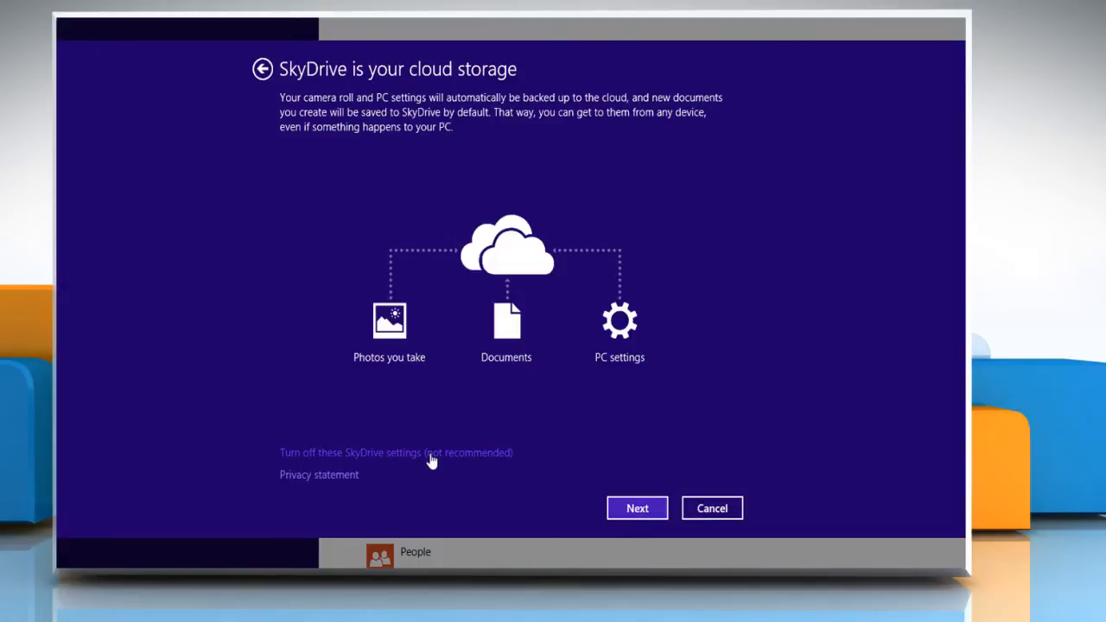
Step: Accept the SkyDrive defaults and switch the local account to the Microsoft account
left_click(636, 508)
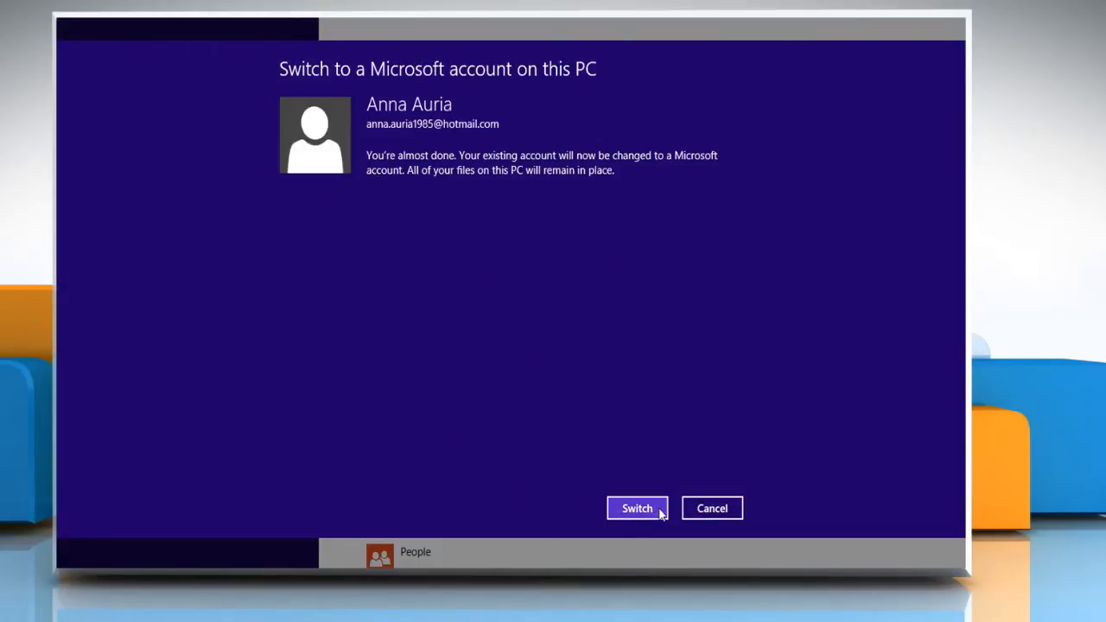
left_click(636, 508)
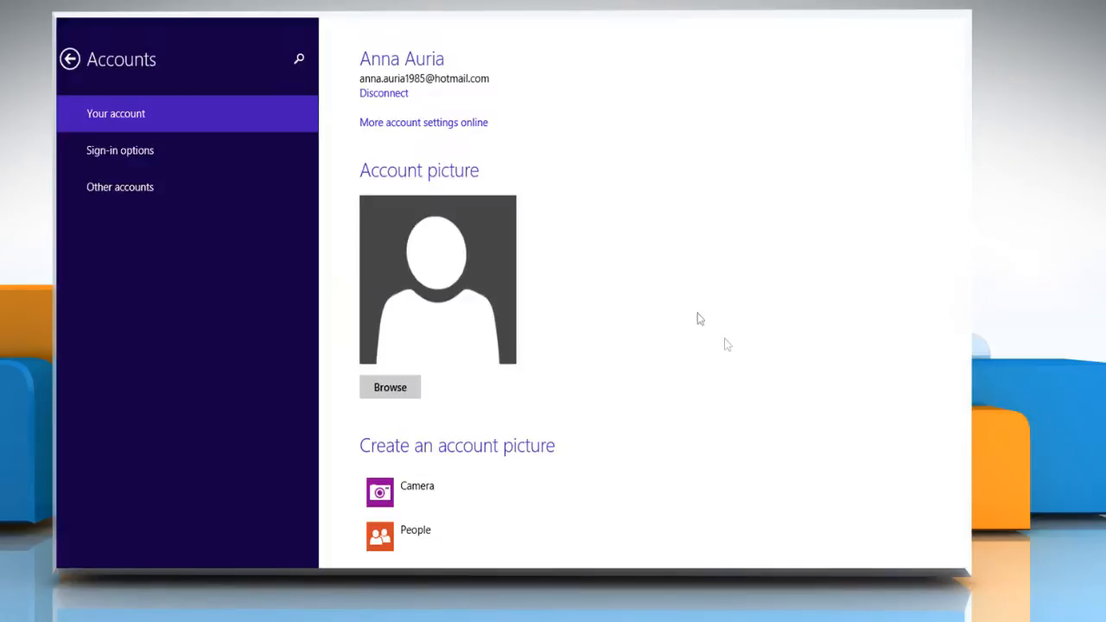
mouse_move(418, 95)
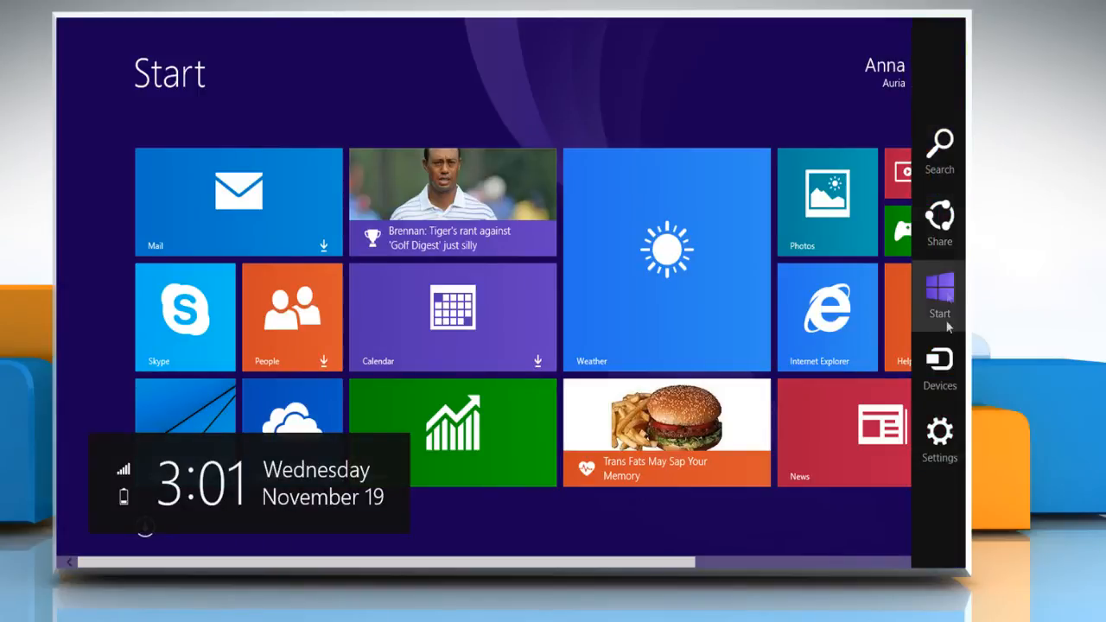
Step: Check the Power options in the Settings pane, return to Start, and reopen the Settings pane
left_click(940, 432)
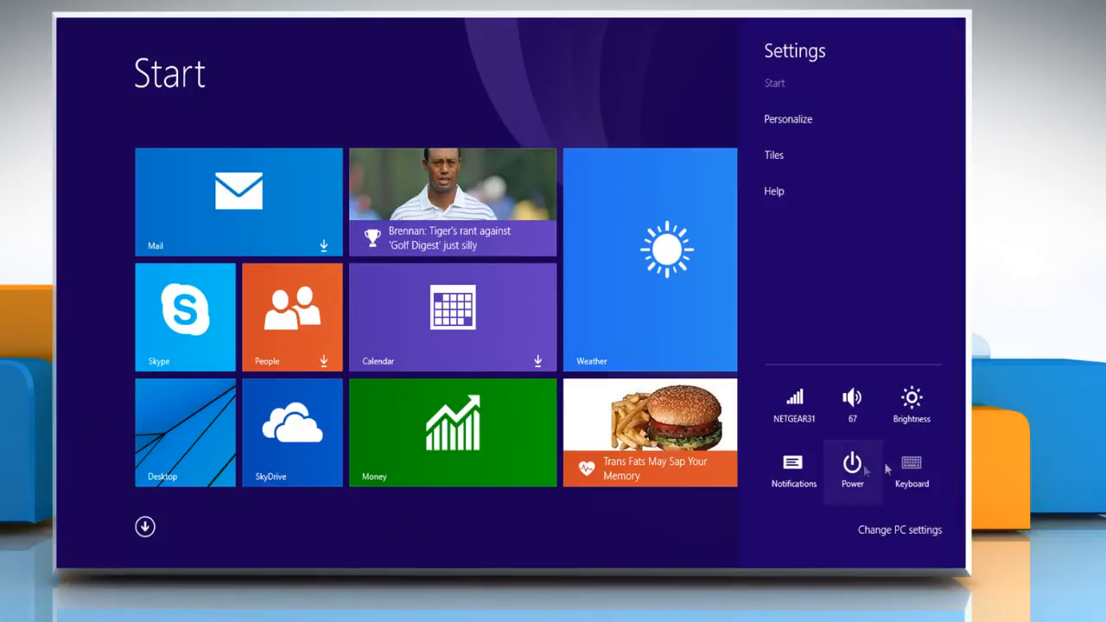
left_click(852, 463)
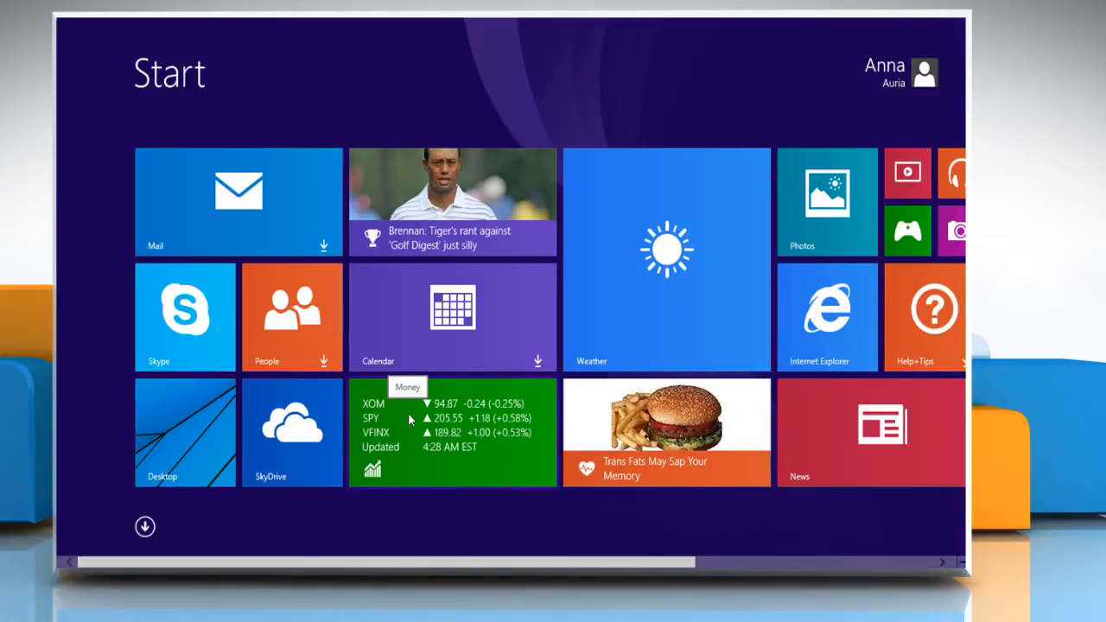
left_click(453, 432)
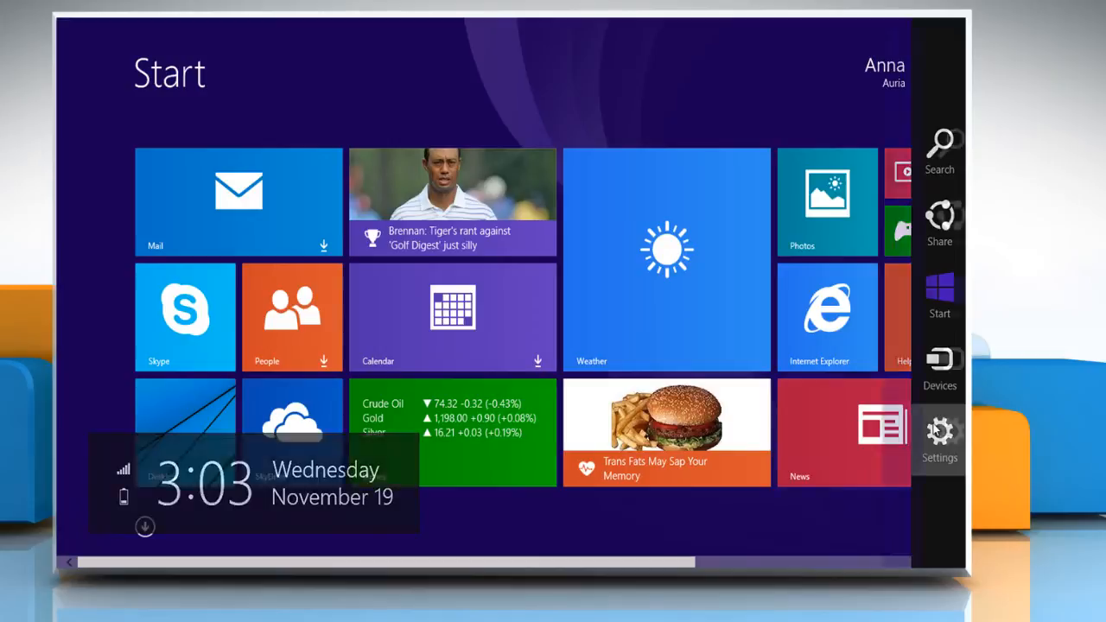
left_click(940, 430)
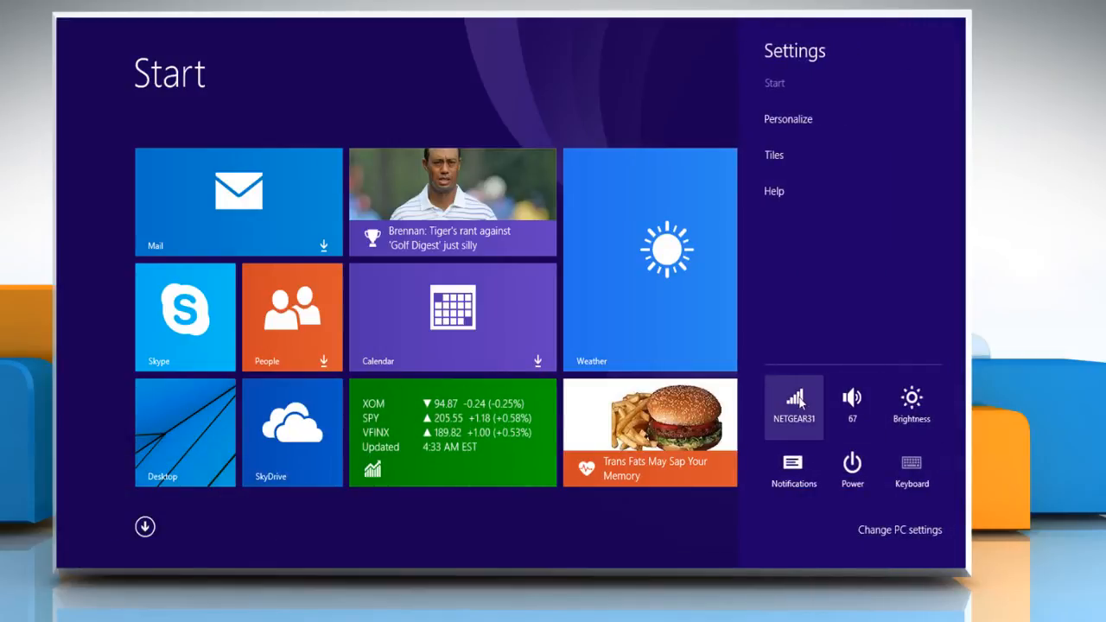
left_click(793, 398)
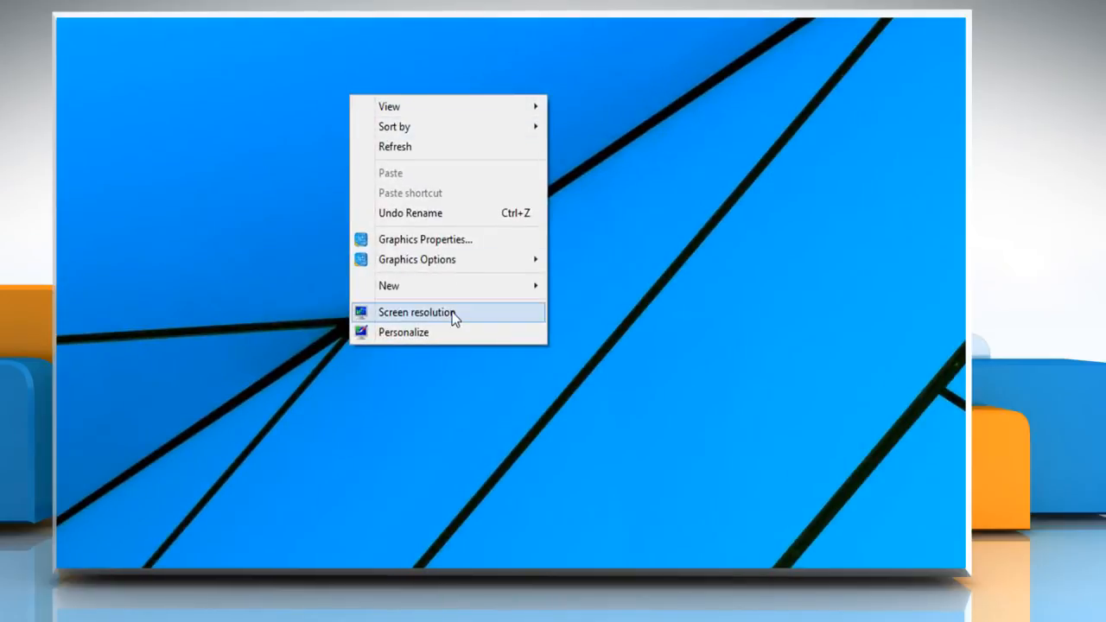
Step: Confirm Screen Resolution shows 1366 × 768 (Recommended) and close the window
left_click(415, 311)
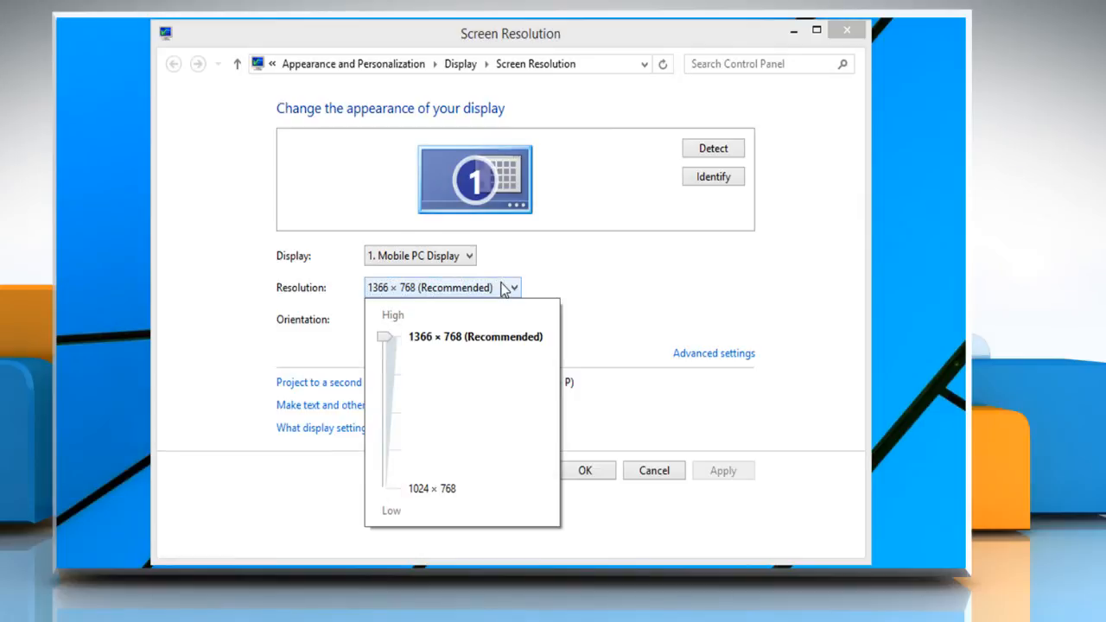
mouse_move(449, 354)
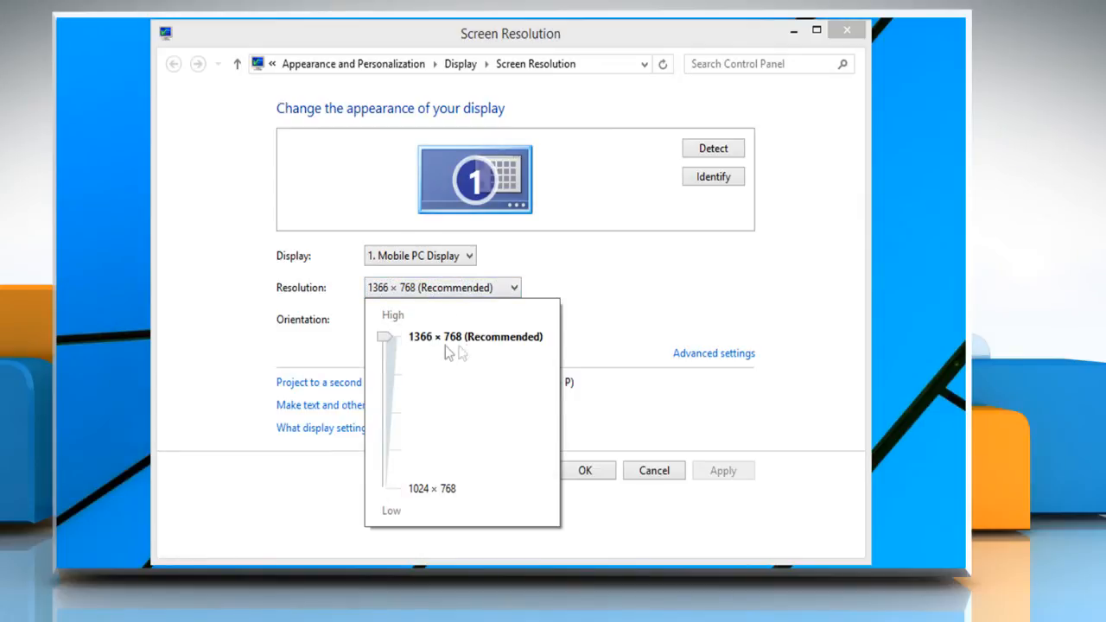
mouse_move(498, 352)
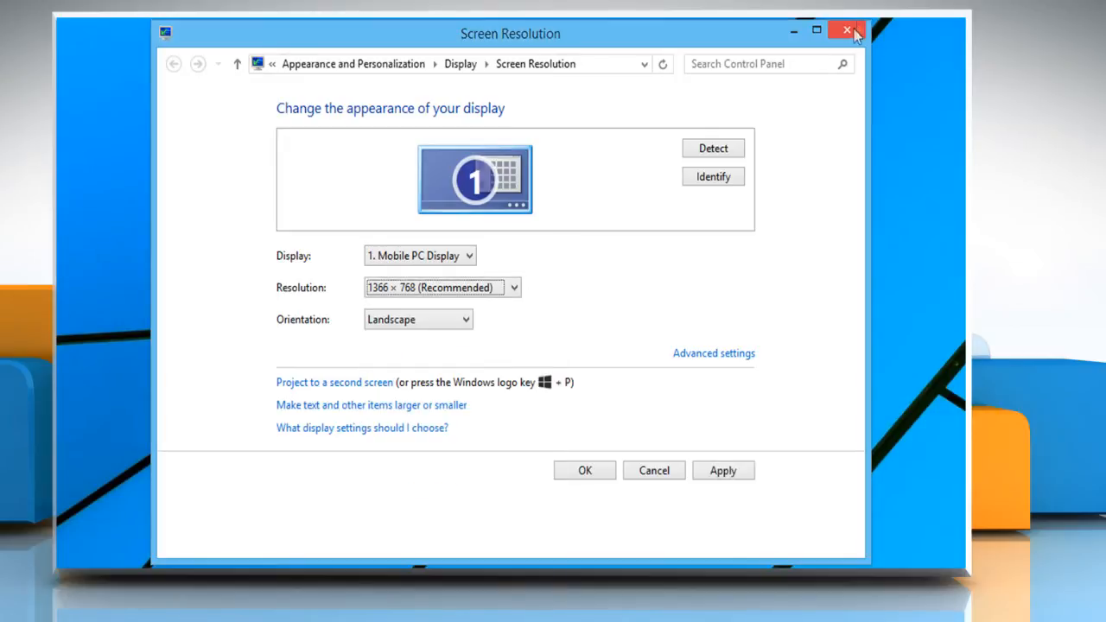
left_click(846, 28)
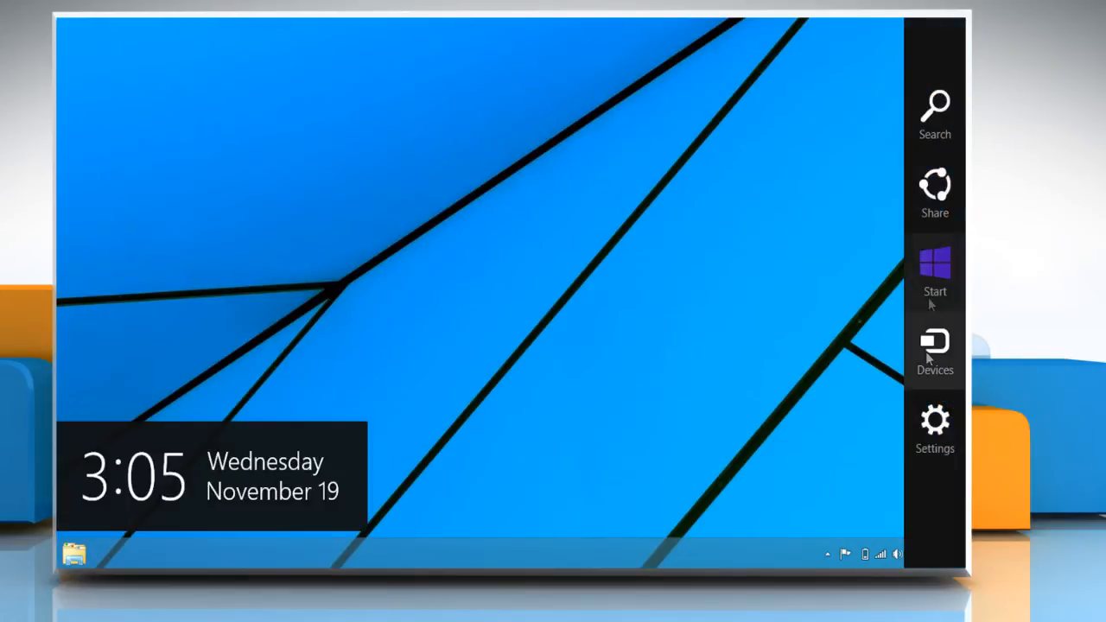
Step: Navigate Control Panel to User Accounts and Family Safety > User Accounts
left_click(935, 263)
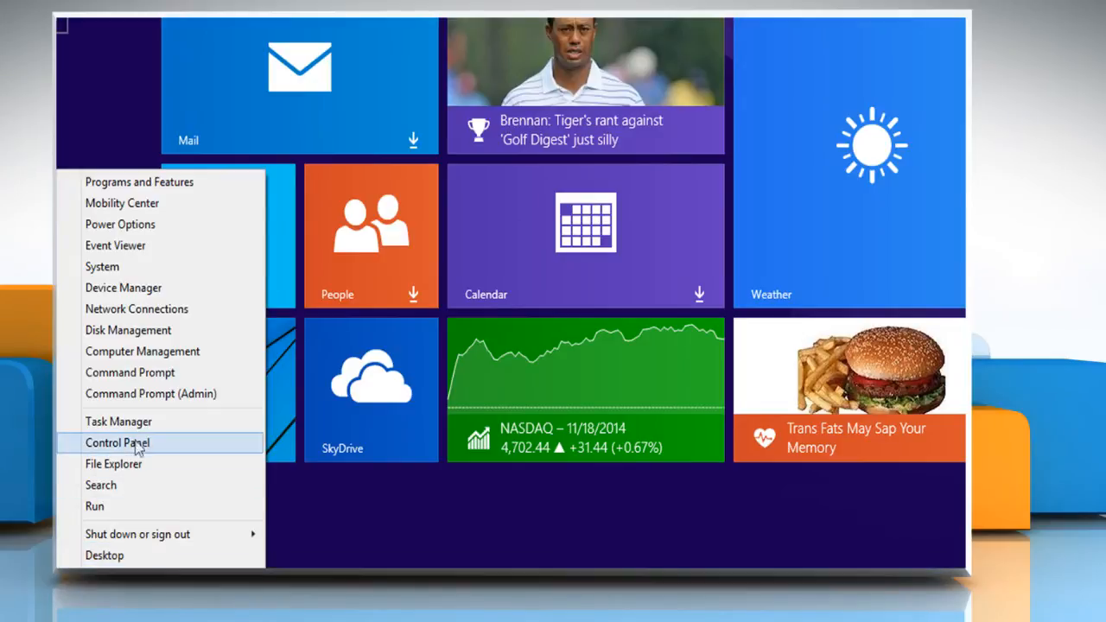
left_click(117, 443)
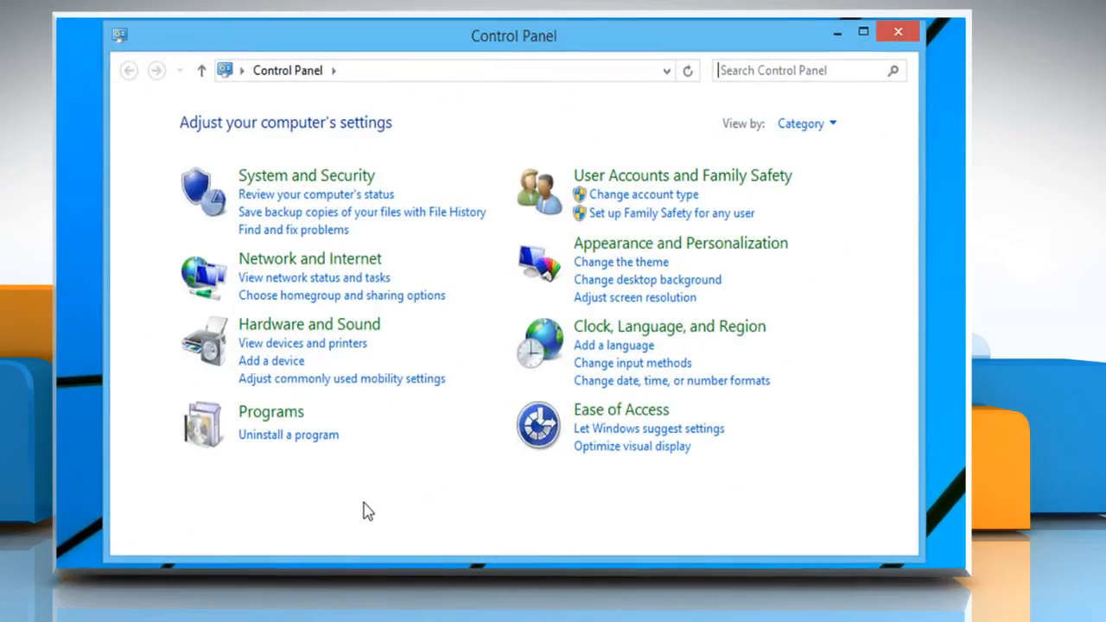
mouse_move(672, 183)
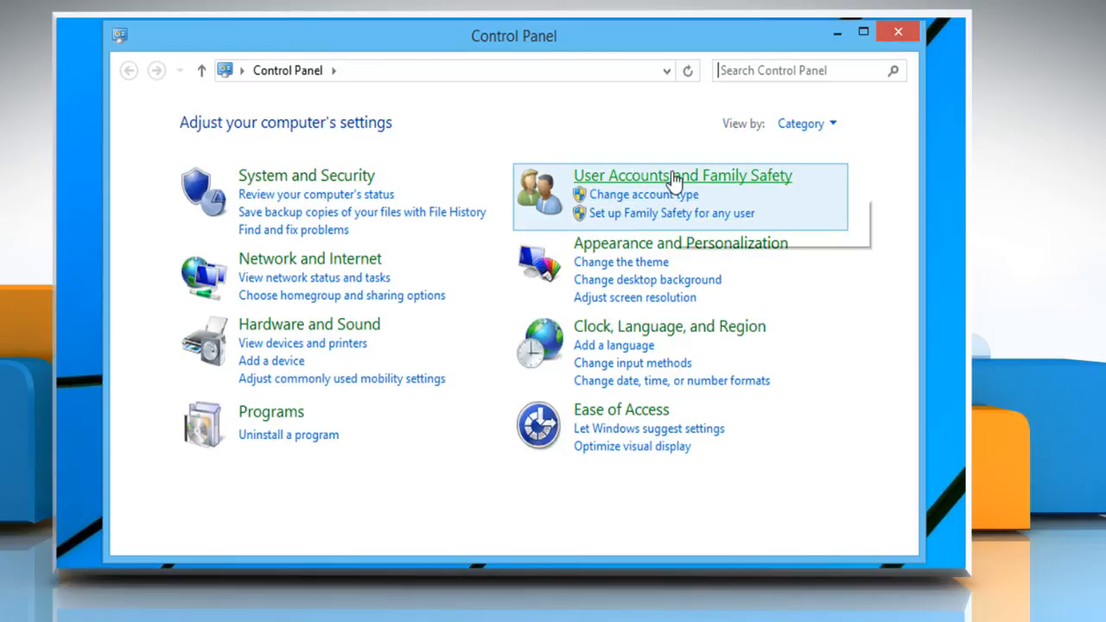
left_click(681, 176)
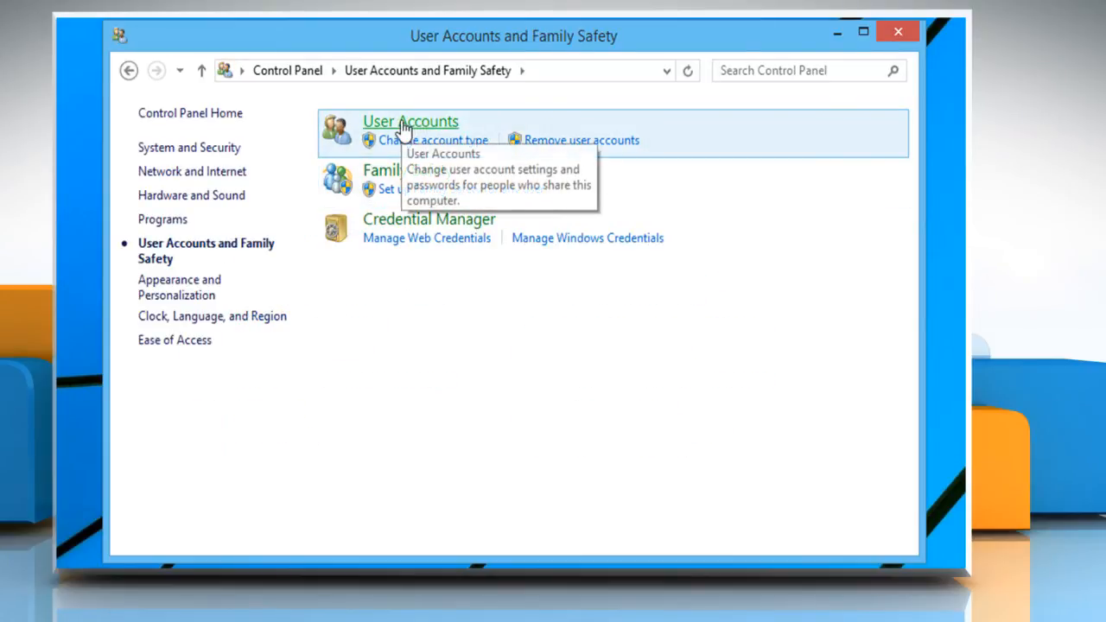
left_click(410, 121)
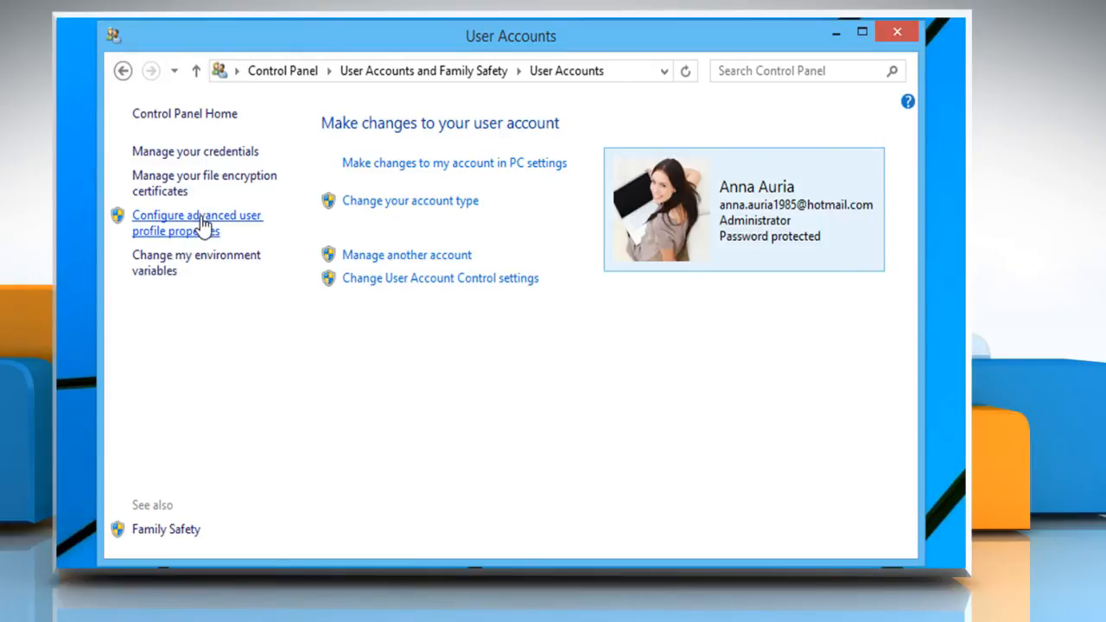
Step: Set the stored user profile type to Local profile, then close User Profiles and User Accounts
left_click(197, 222)
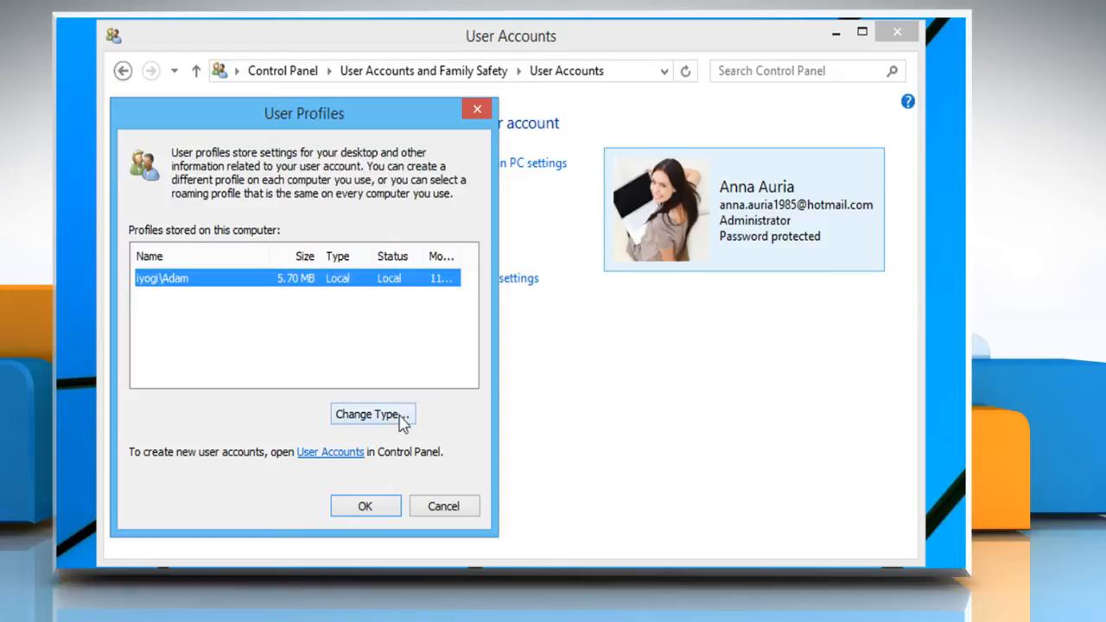
left_click(370, 415)
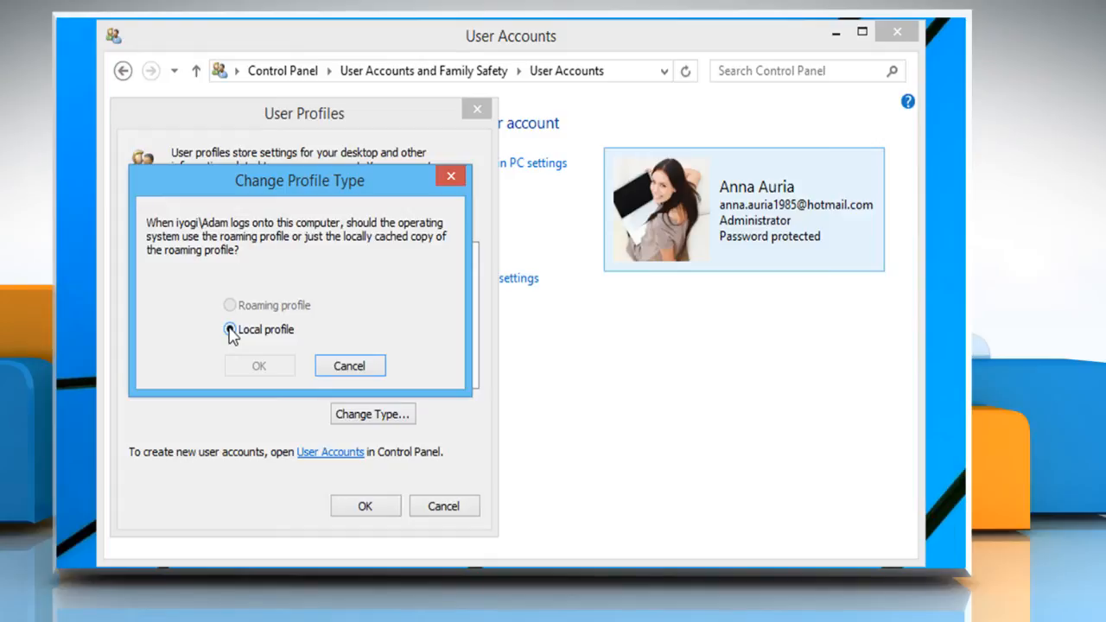
left_click(230, 330)
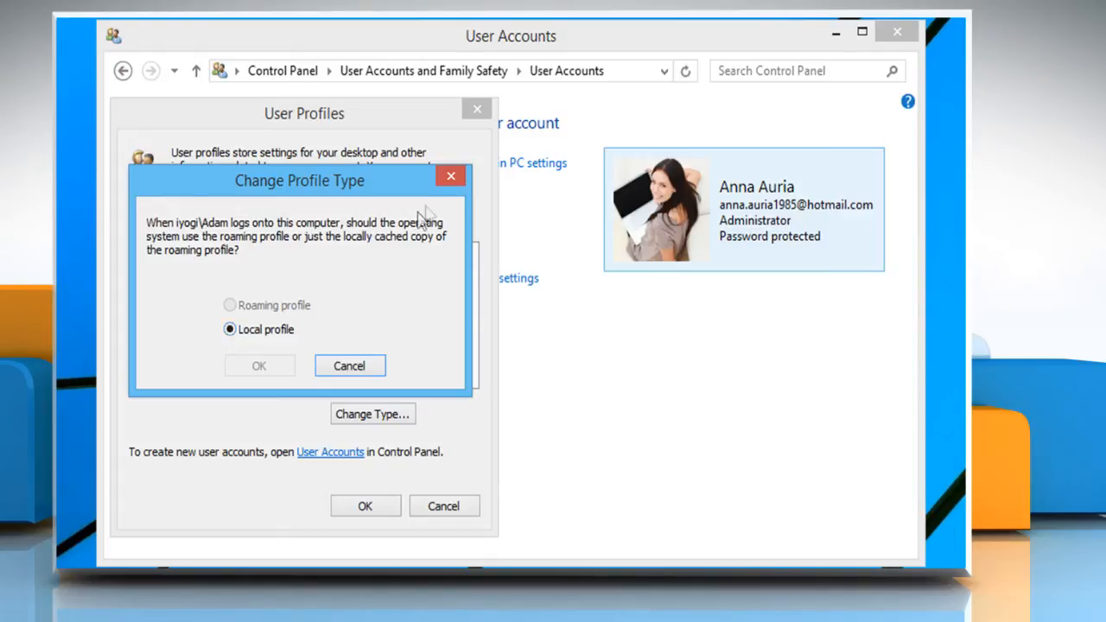
left_click(349, 366)
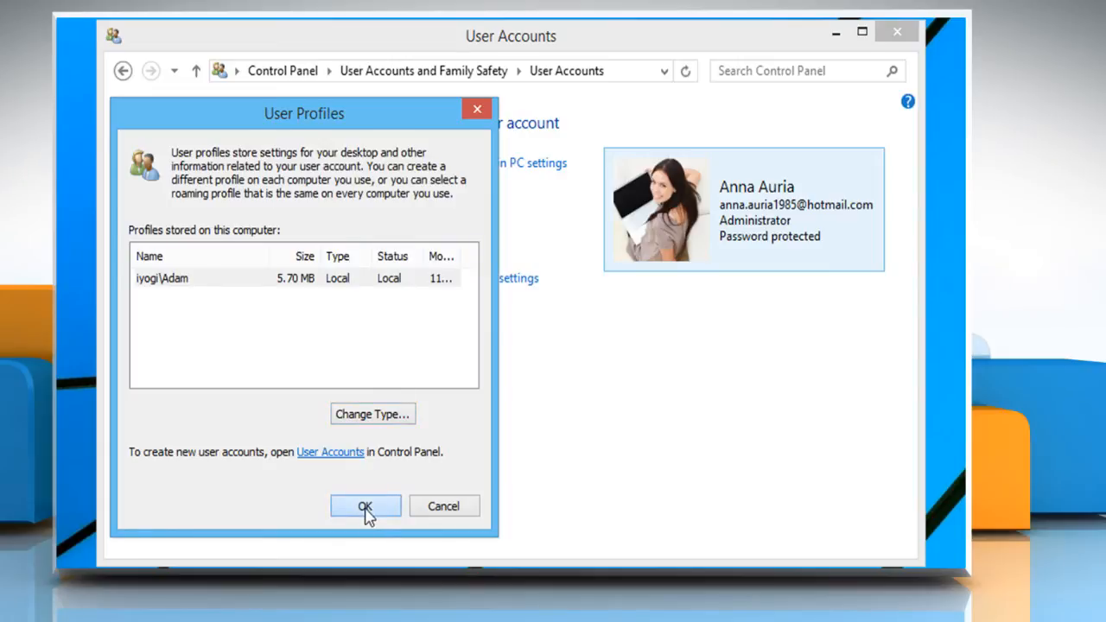
left_click(365, 505)
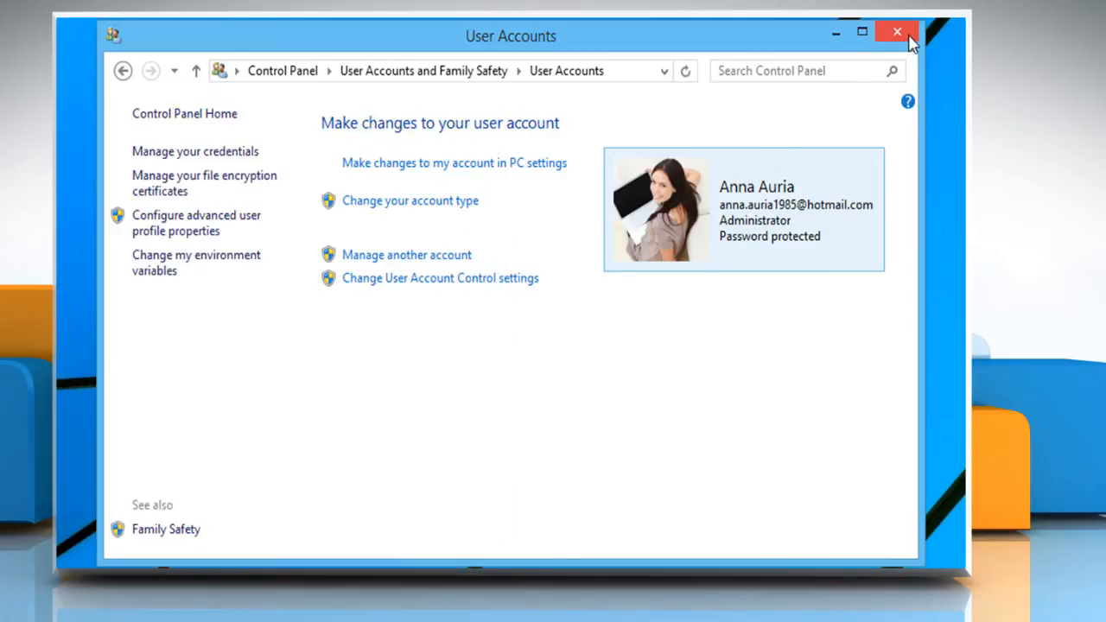
left_click(899, 27)
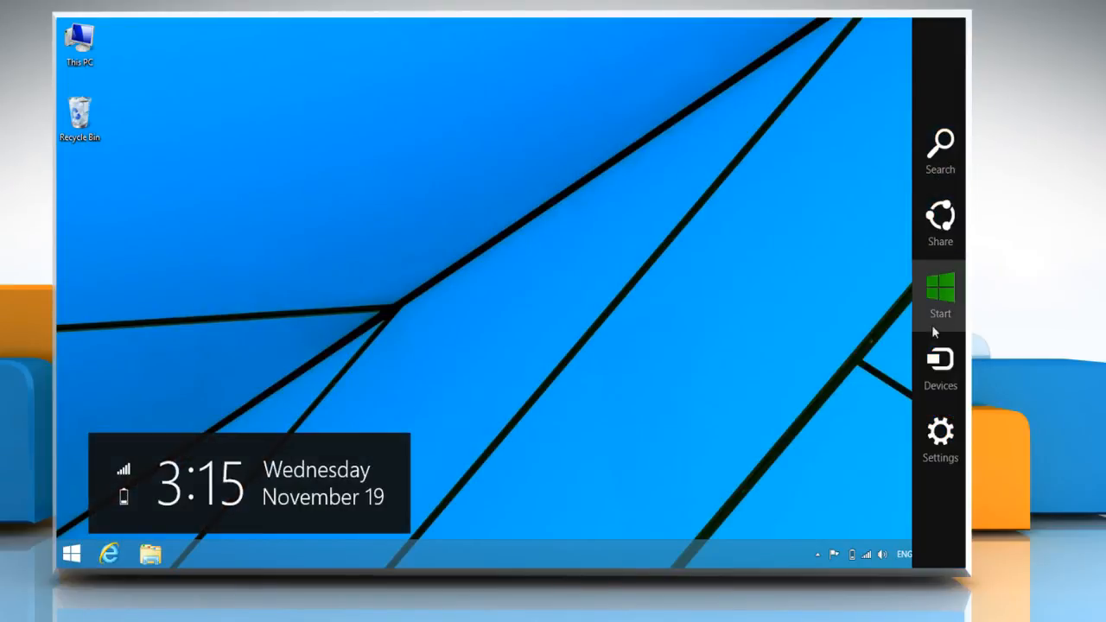
Step: Go to PC settings > Update and recovery and install the available Windows updates
left_click(940, 432)
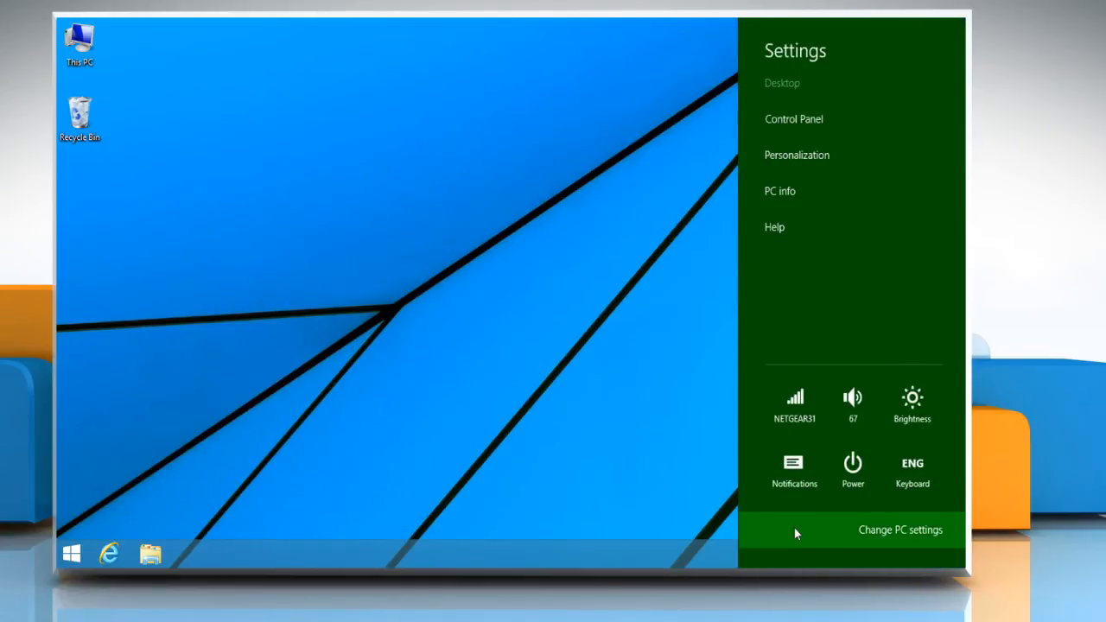
left_click(899, 529)
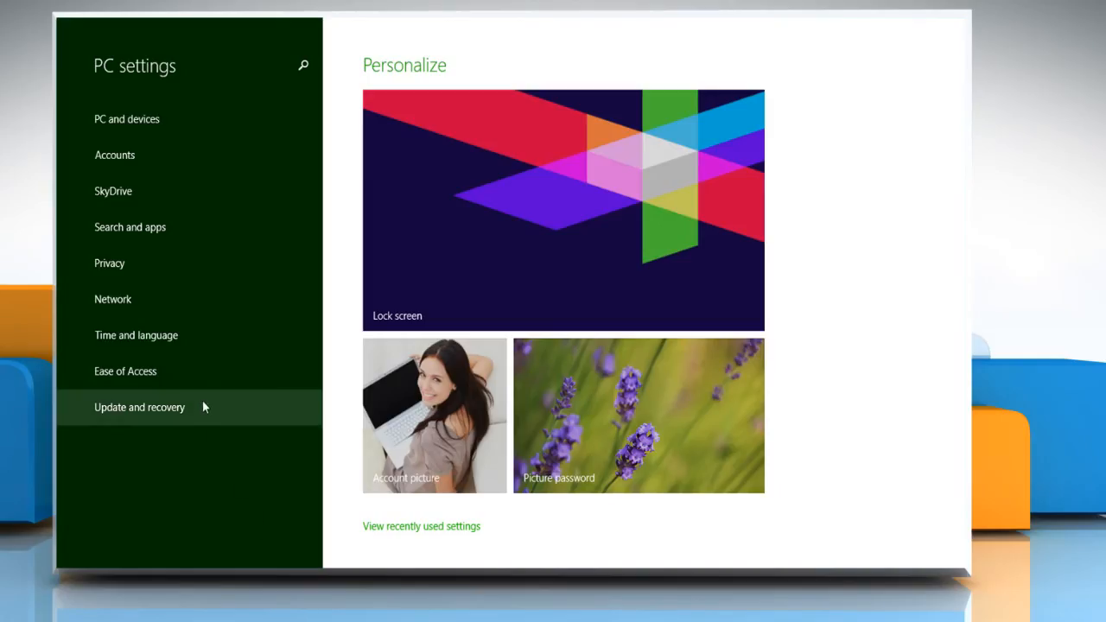
left_click(139, 408)
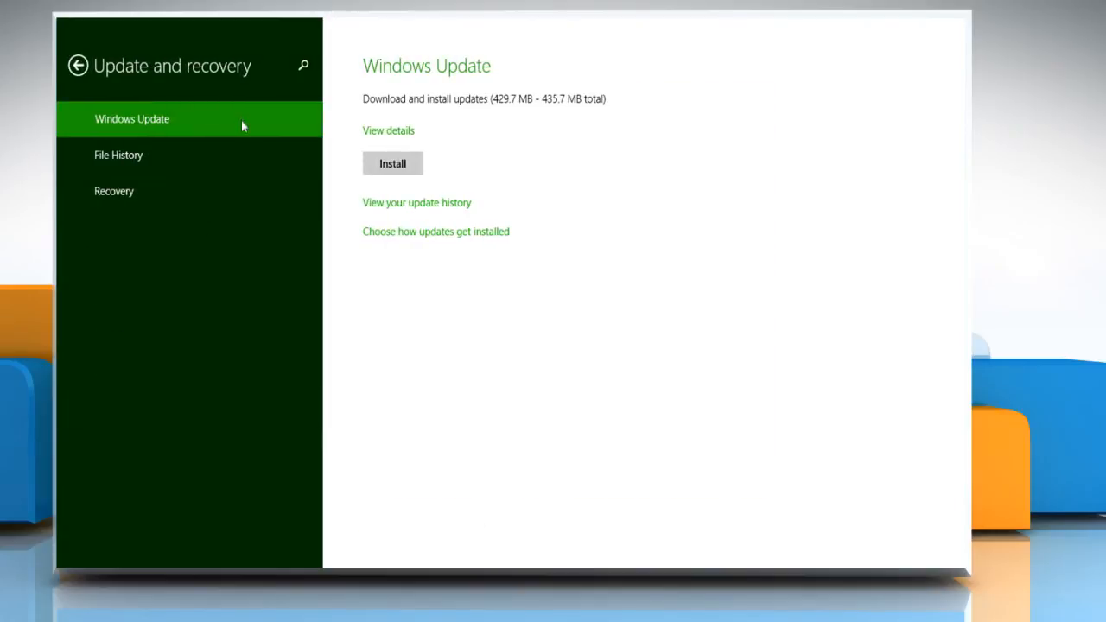
mouse_move(275, 130)
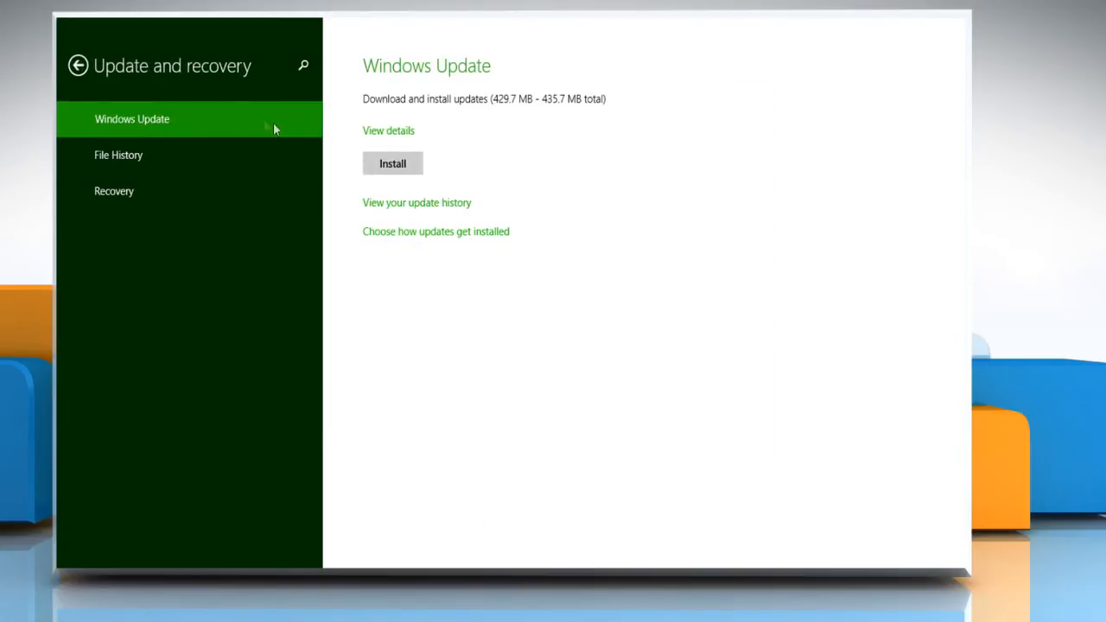
left_click(392, 162)
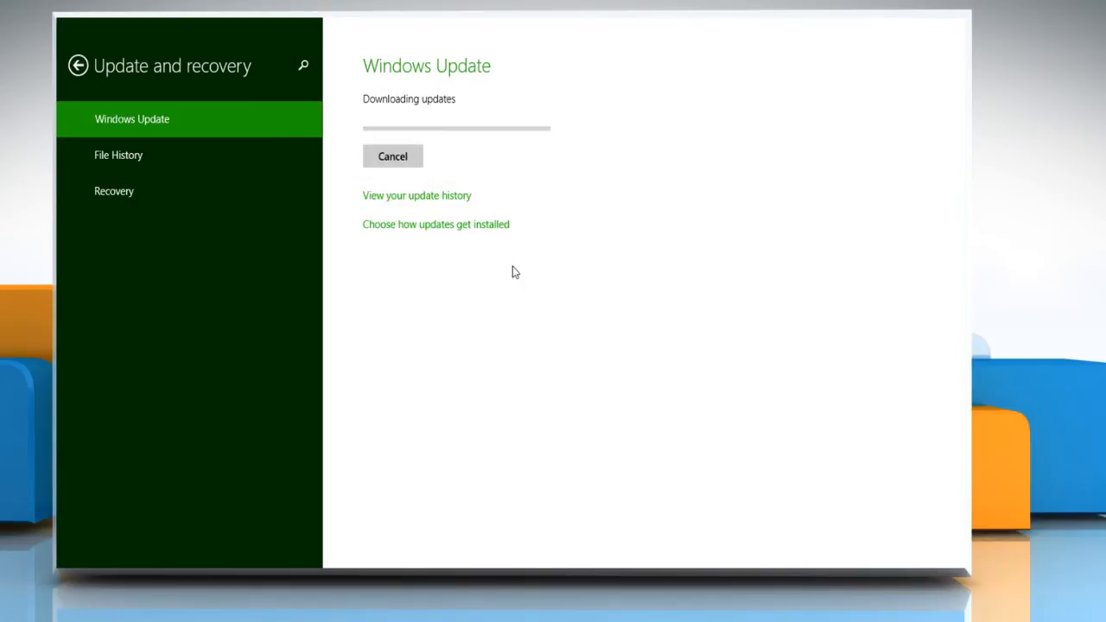
mouse_move(643, 159)
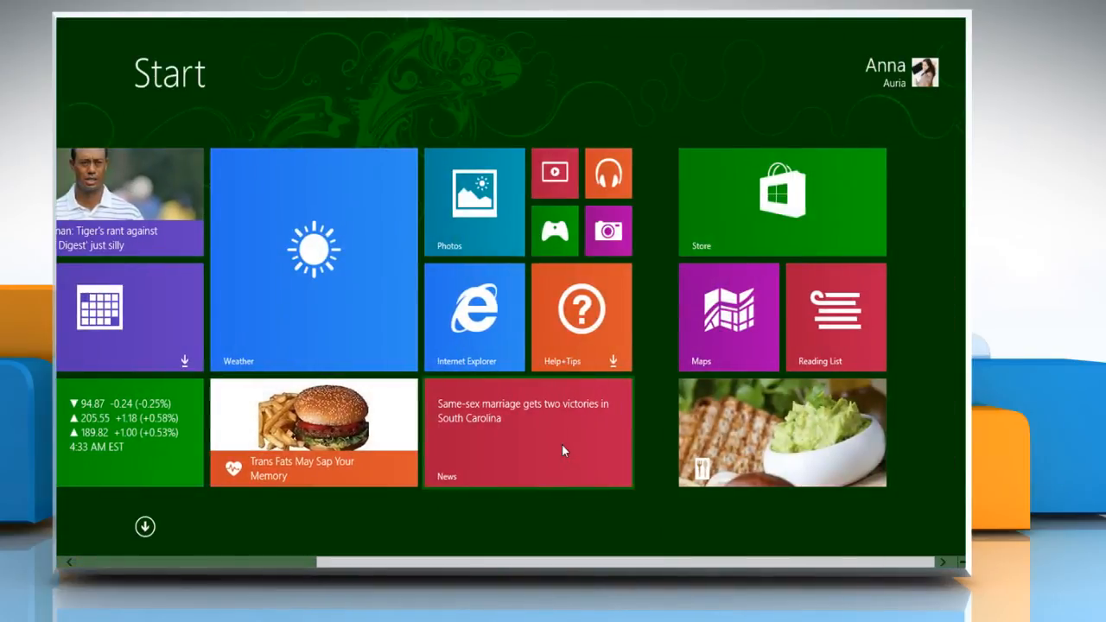
mouse_move(577, 453)
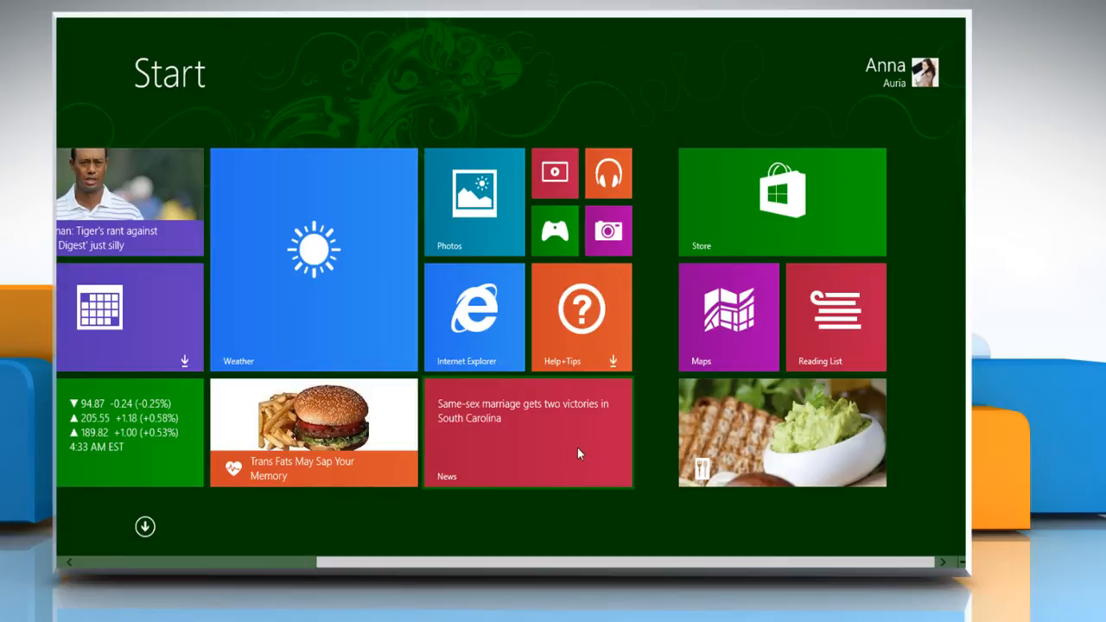
mouse_move(852, 194)
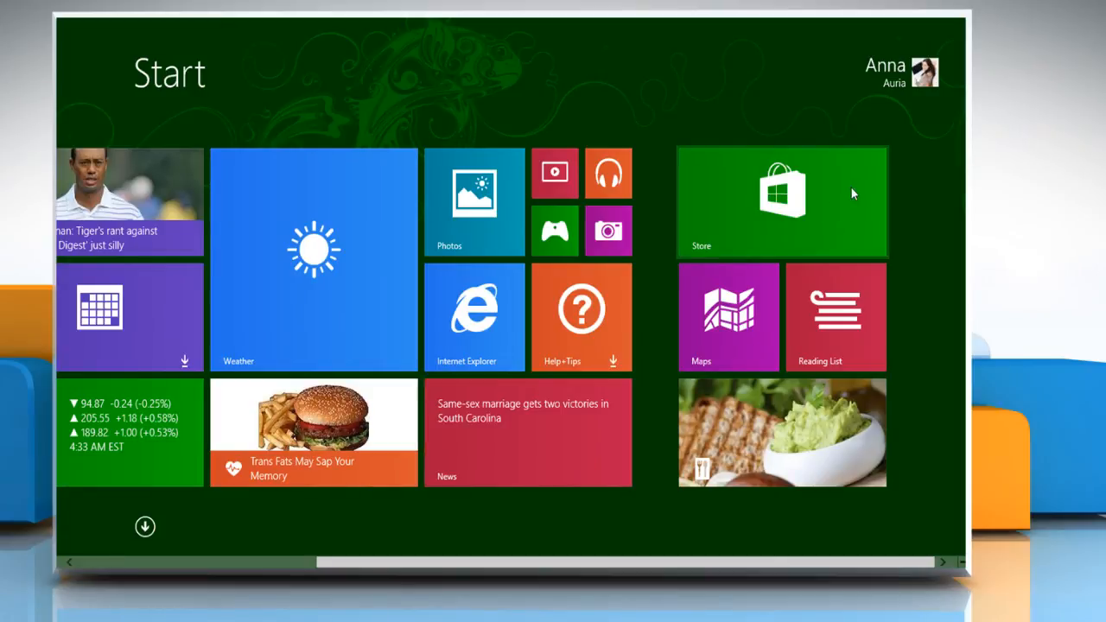
Step: From the Store's App updates settings, run Sync licenses so licenses show as up to date
left_click(781, 202)
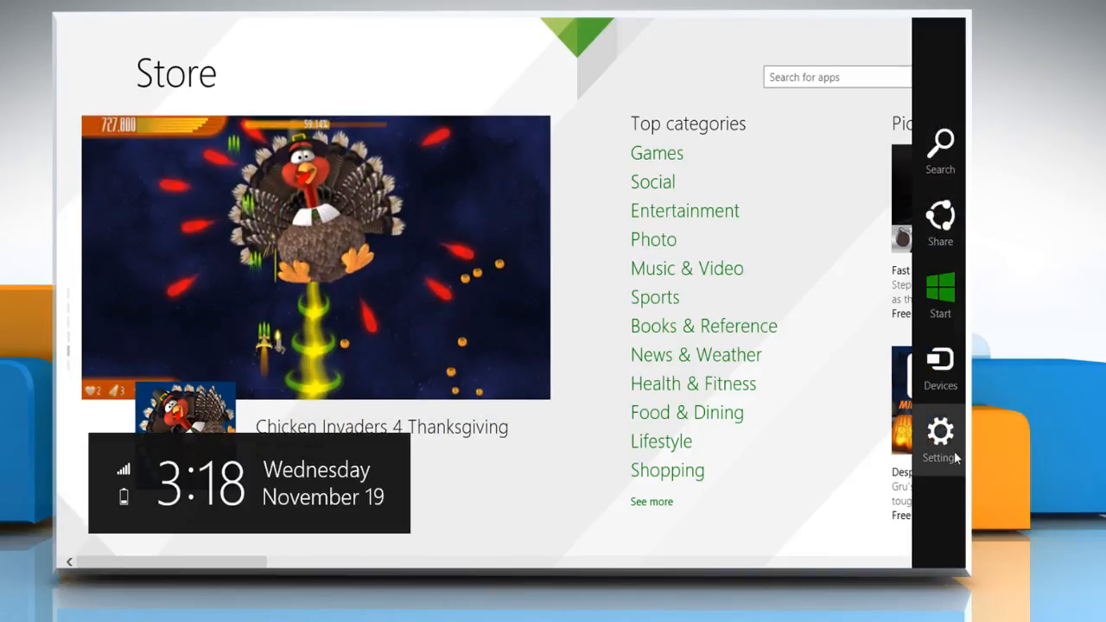
left_click(940, 432)
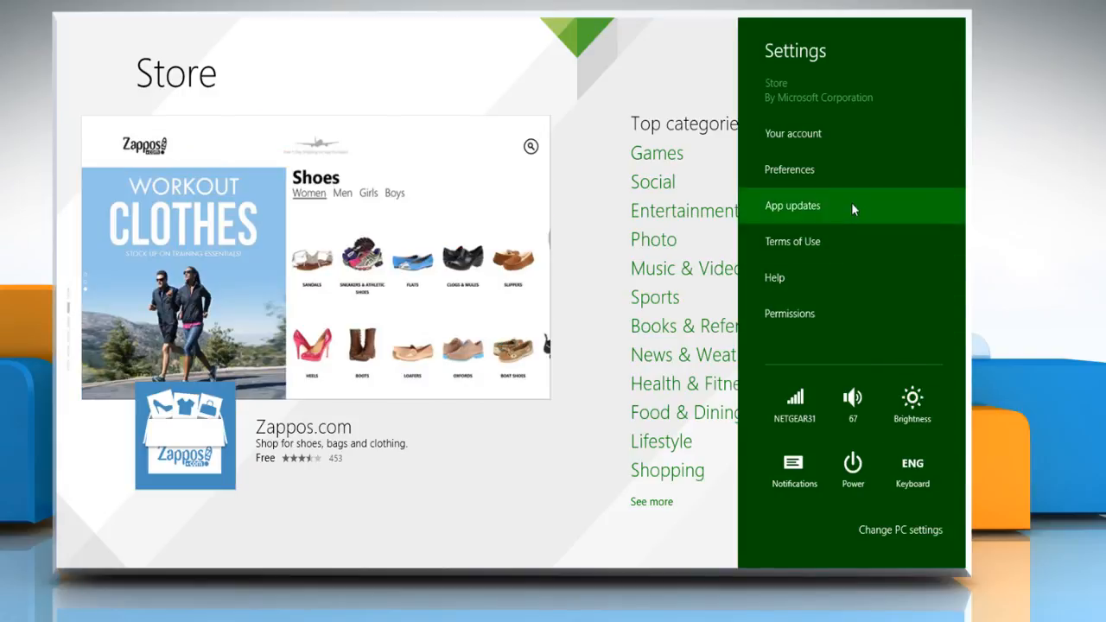
left_click(792, 205)
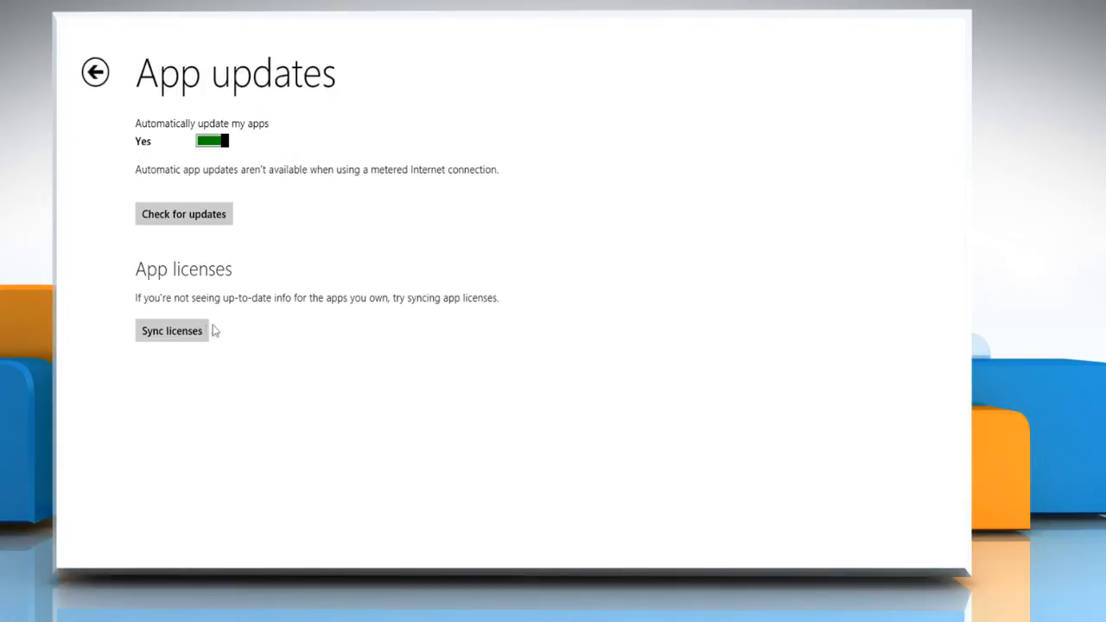
left_click(171, 330)
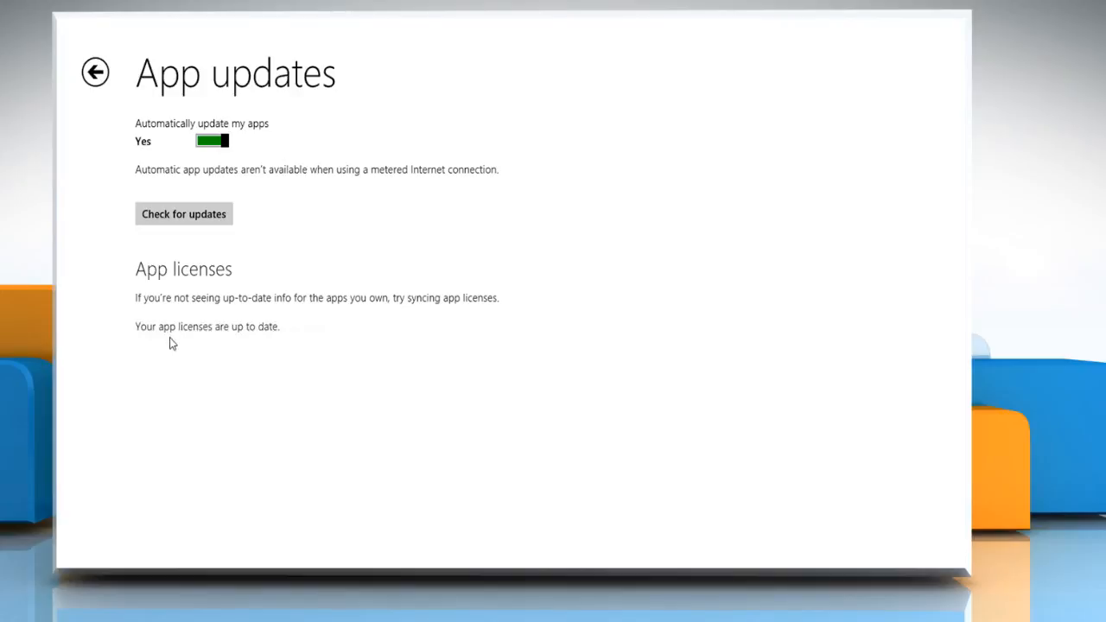
mouse_move(293, 347)
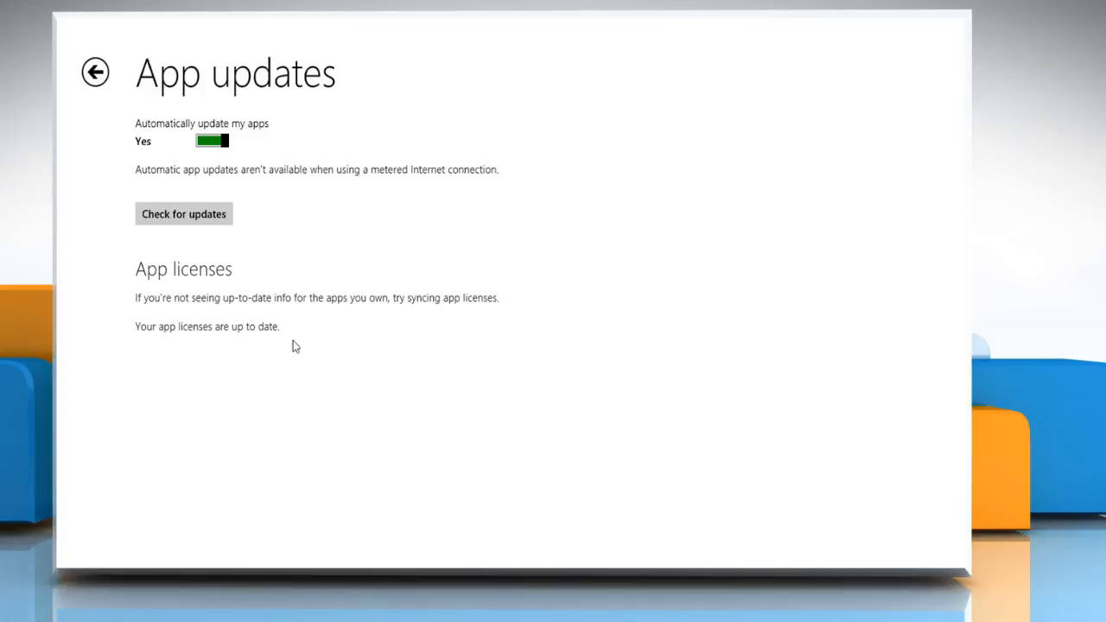